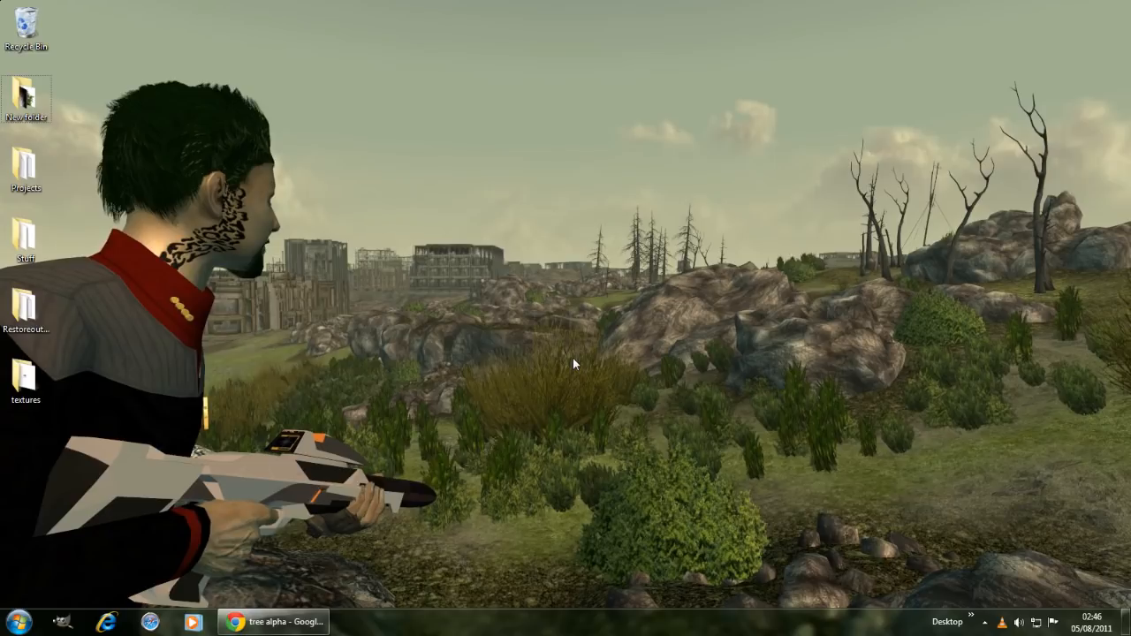
mouse_move(568, 371)
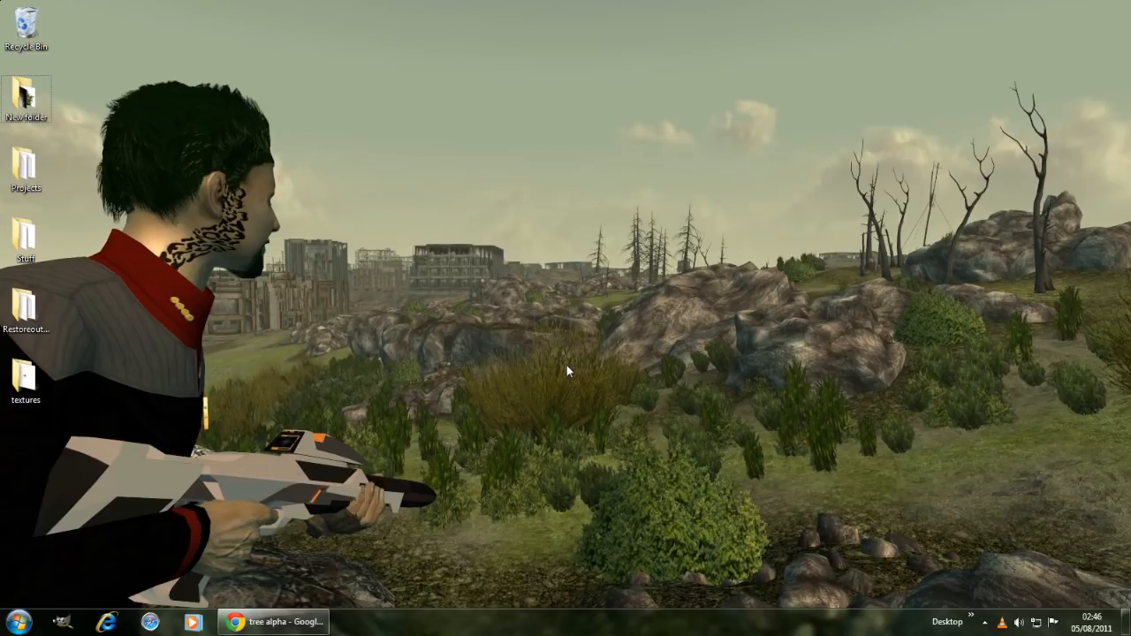
mouse_move(515, 470)
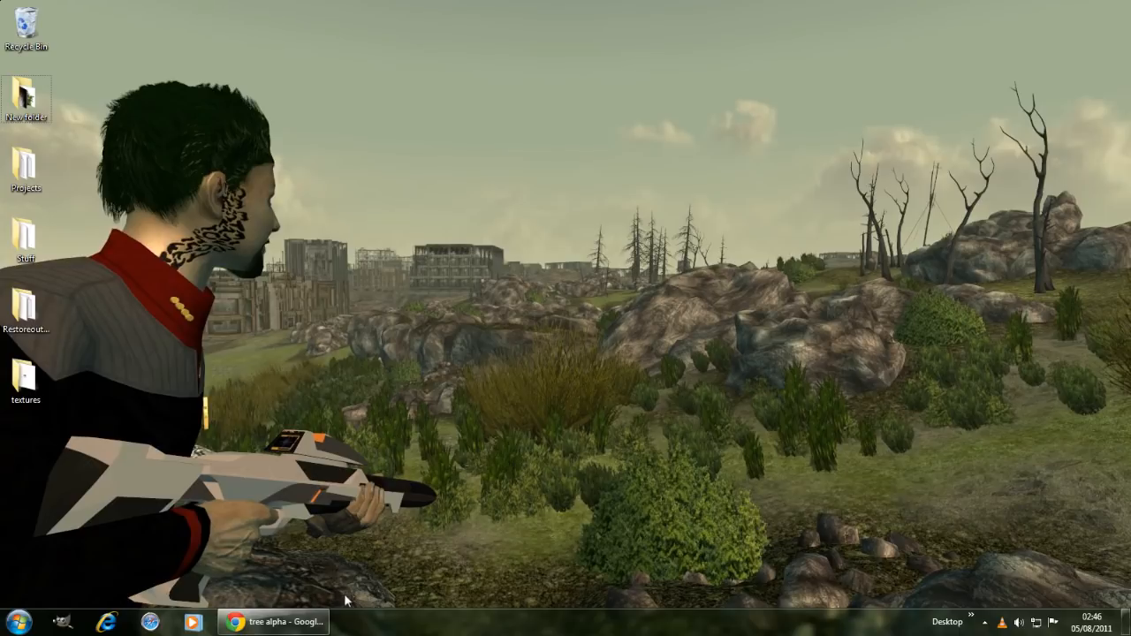
mouse_move(367, 611)
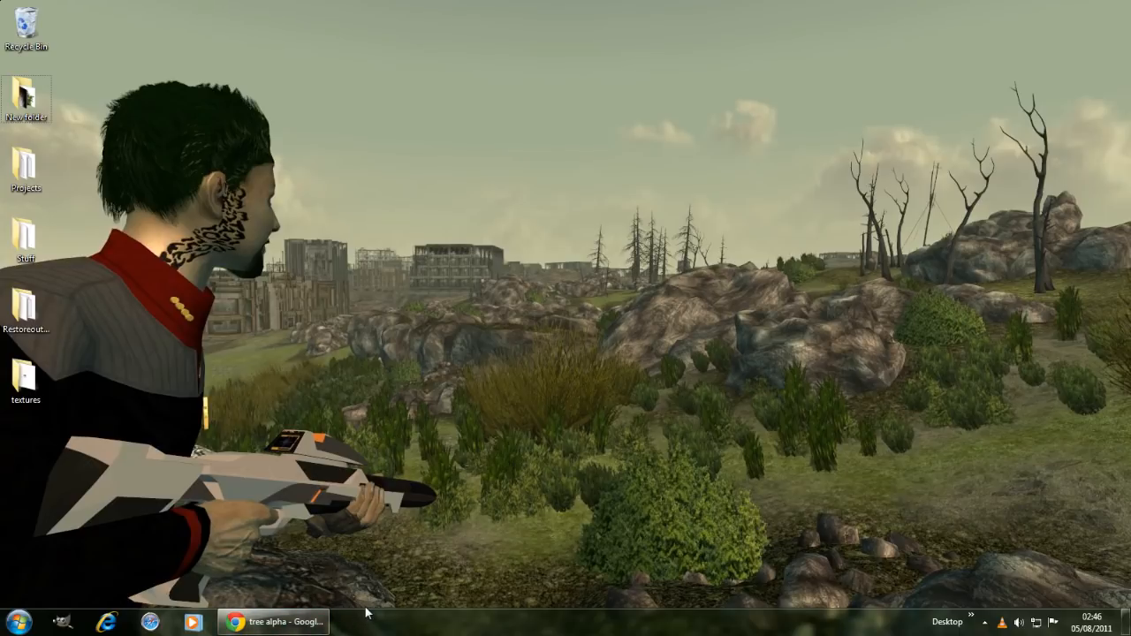
Step: Save the bigtree_alpha.jpg tree picture from Chrome's image search results to disk
click(274, 621)
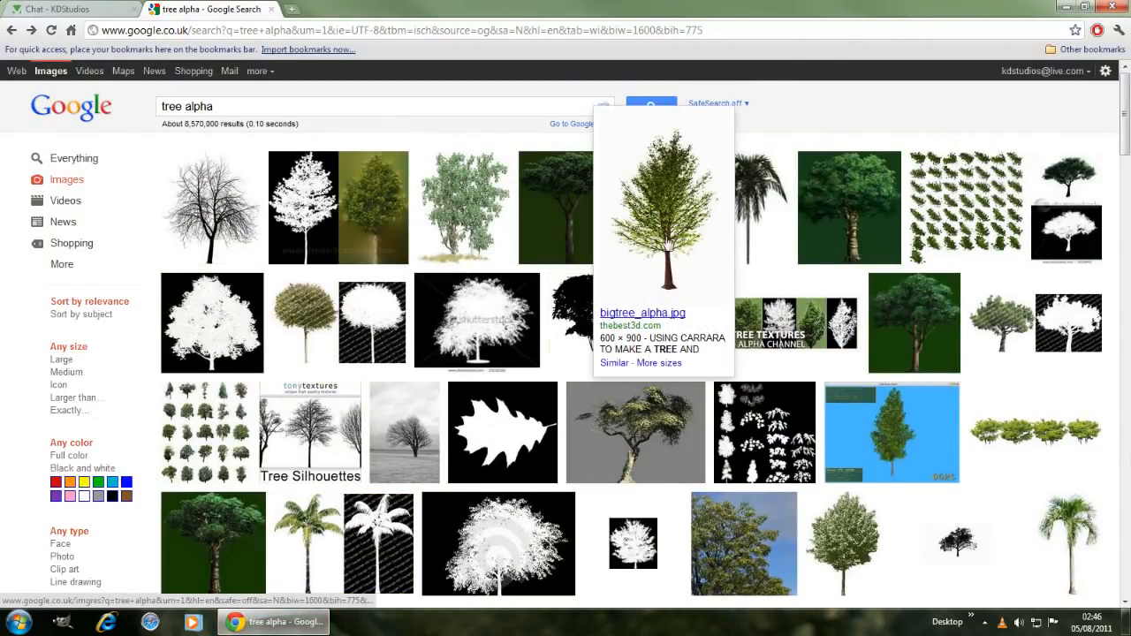
click(642, 312)
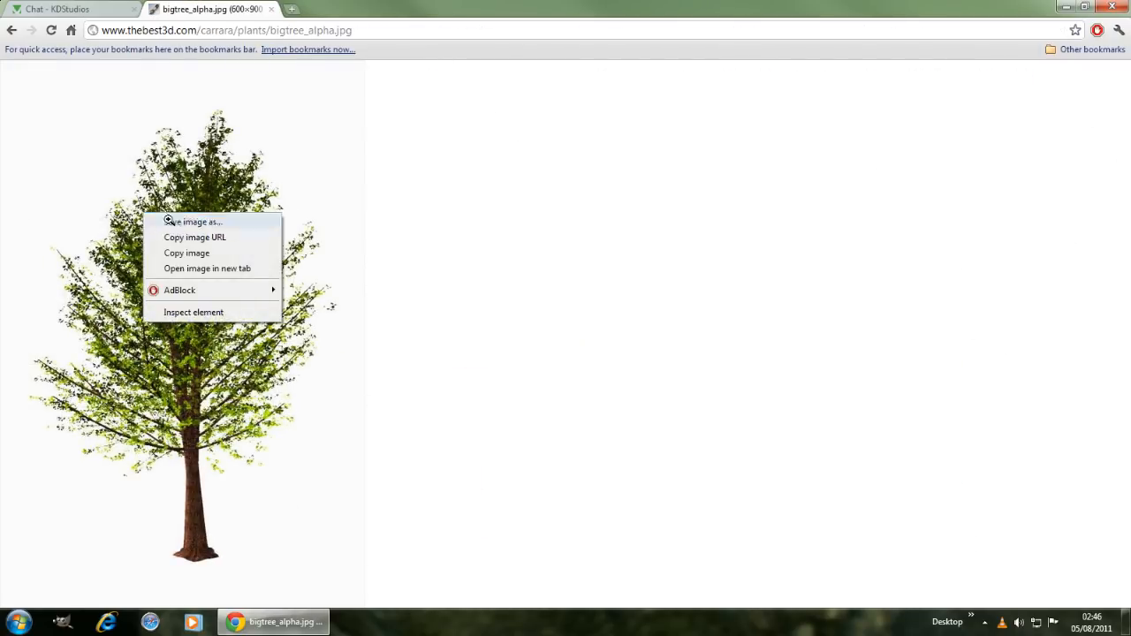
click(194, 222)
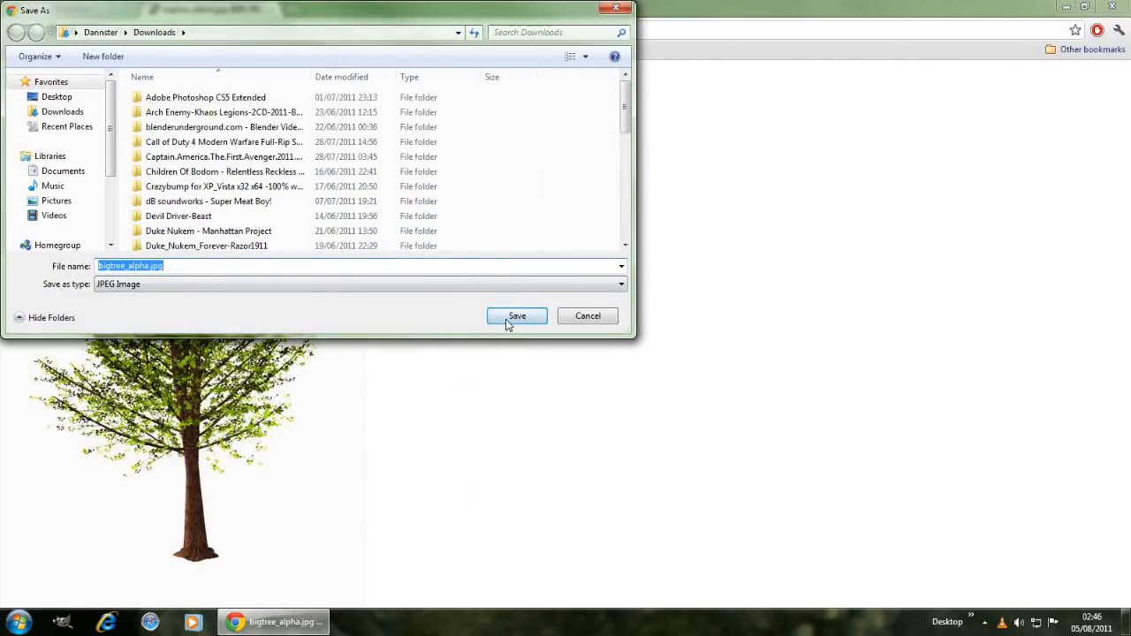
right_click(186, 265)
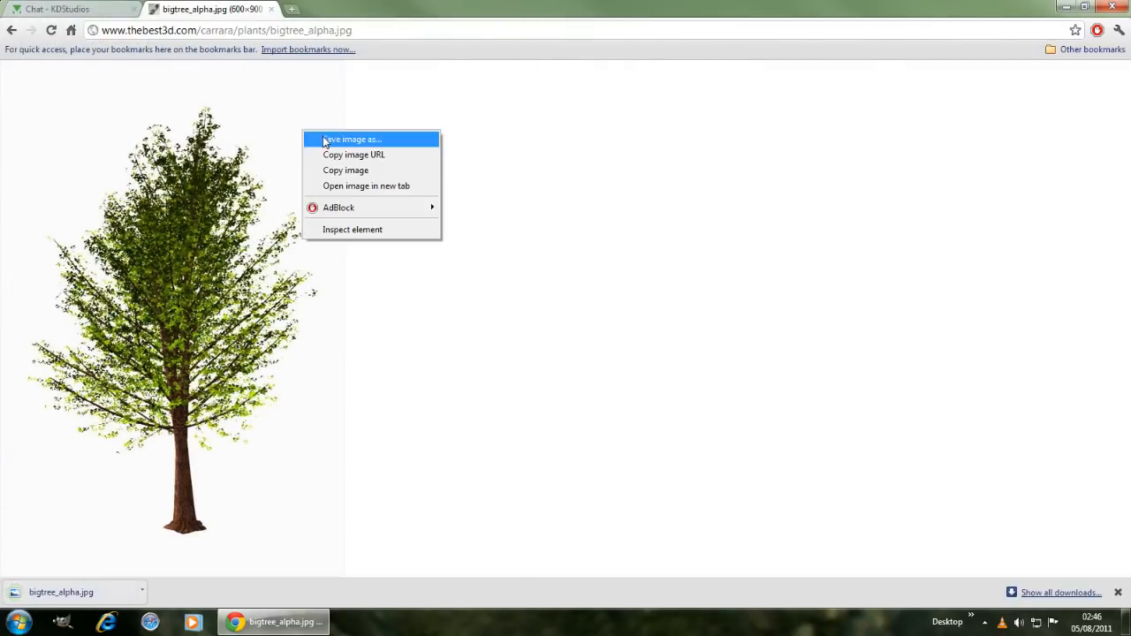
click(351, 138)
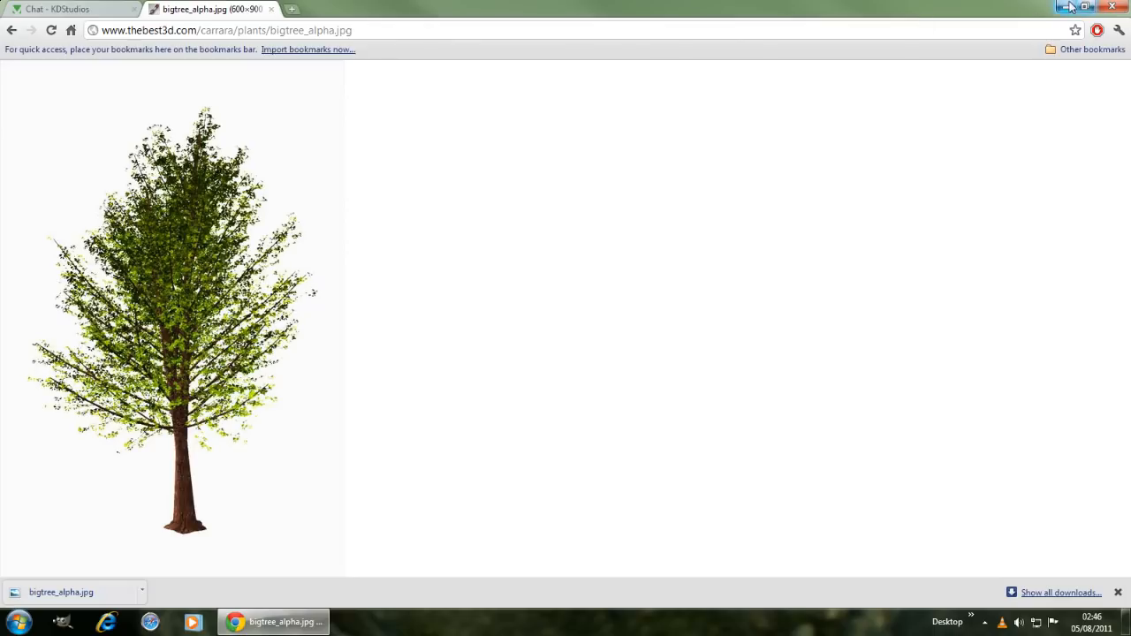
right_click(27, 451)
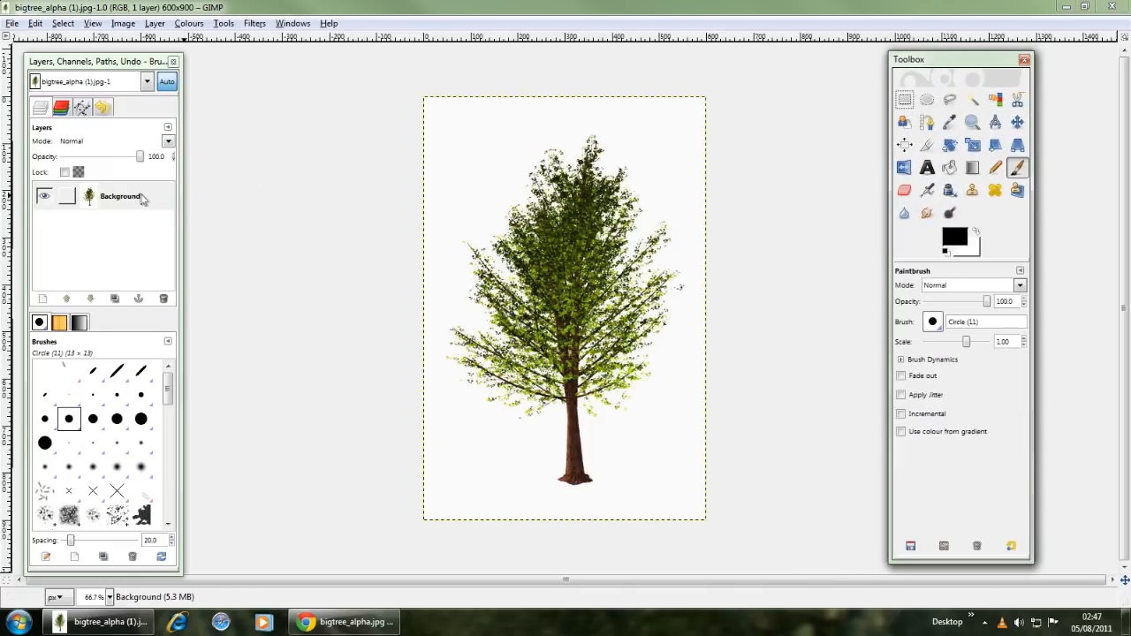
Step: Duplicate the Background layer and add a new white-filled layer
right_click(119, 195)
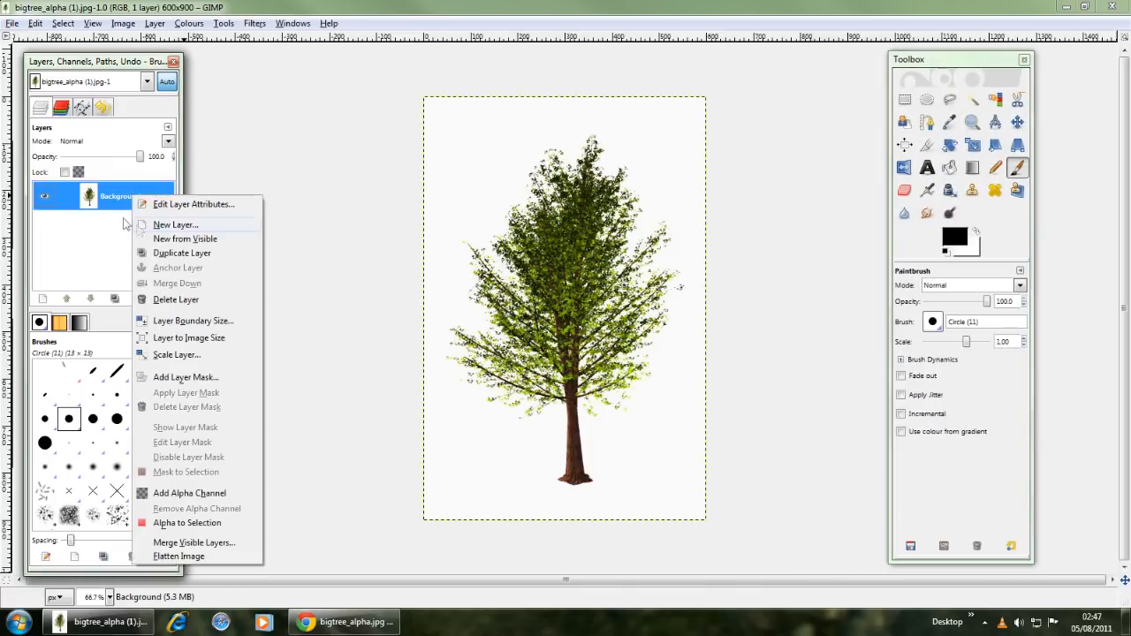
mouse_move(182, 254)
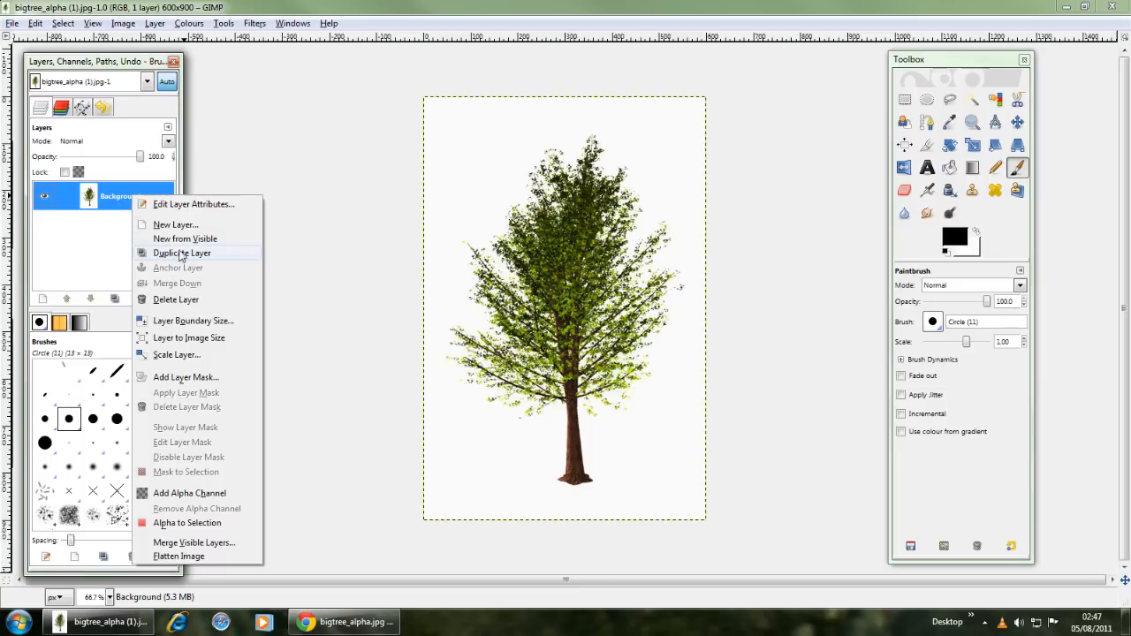
click(182, 253)
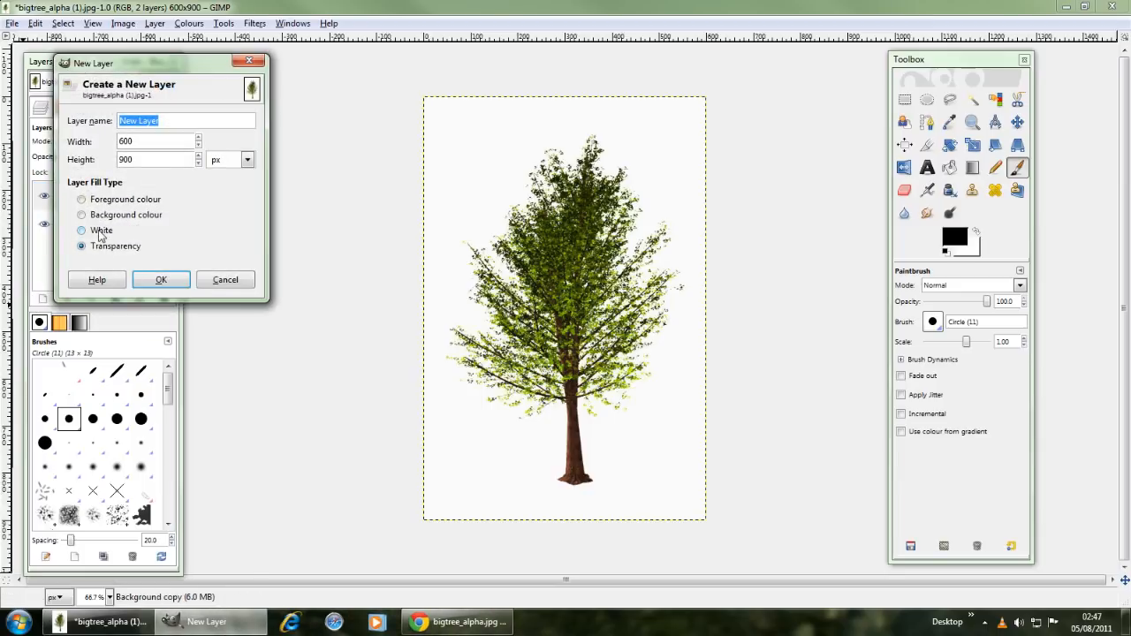
click(81, 230)
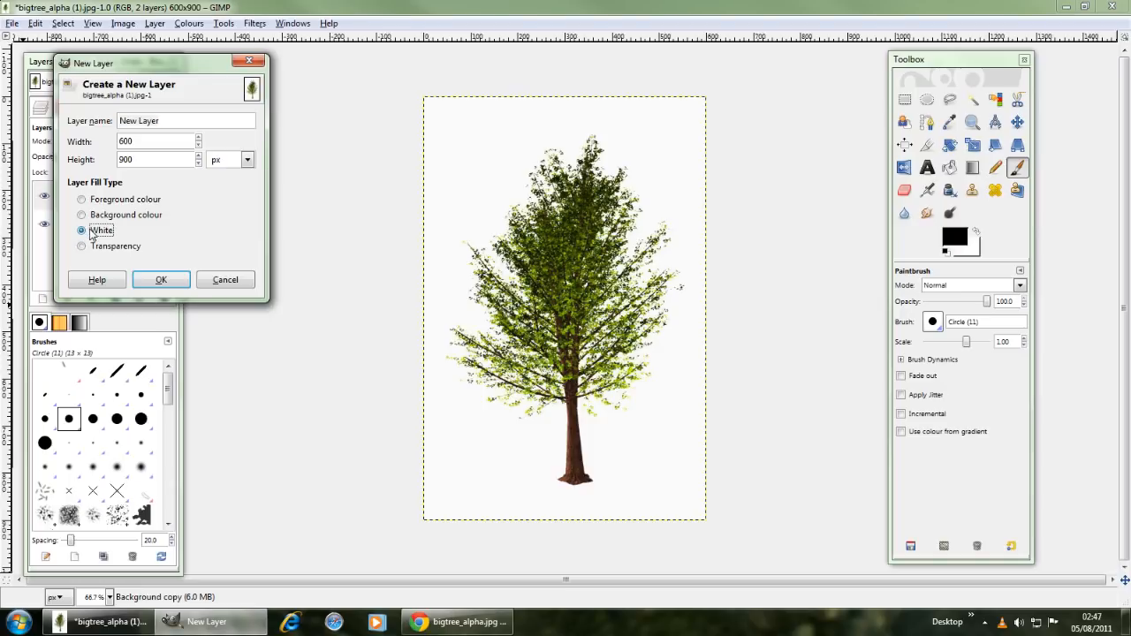
click(161, 279)
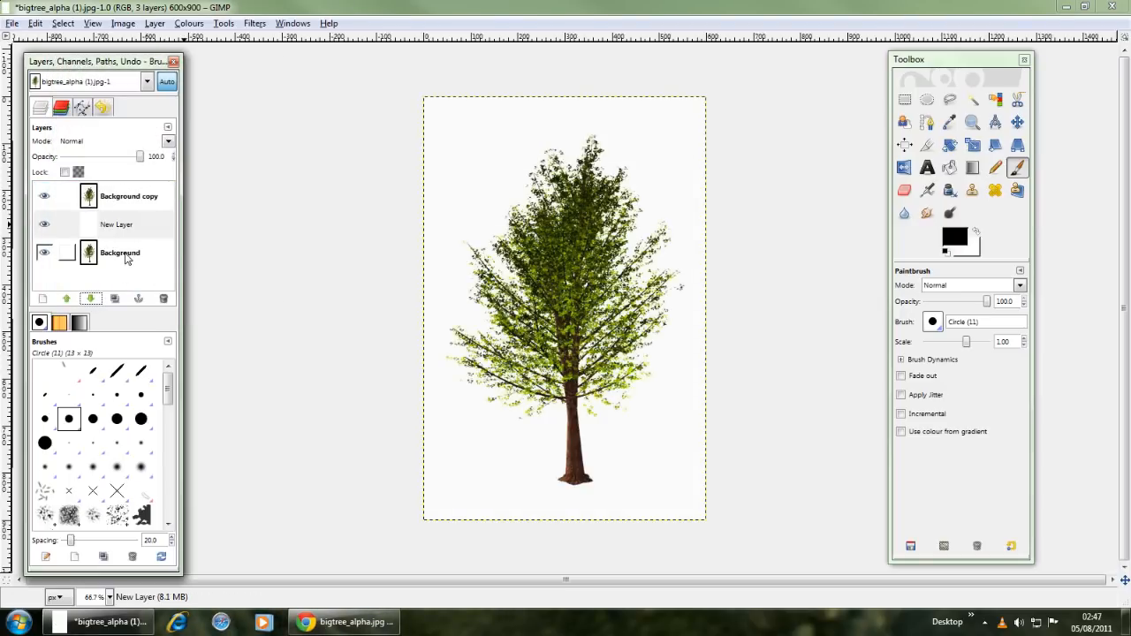
Step: Delete the original Background layer and make Background copy the active layer
right_click(119, 253)
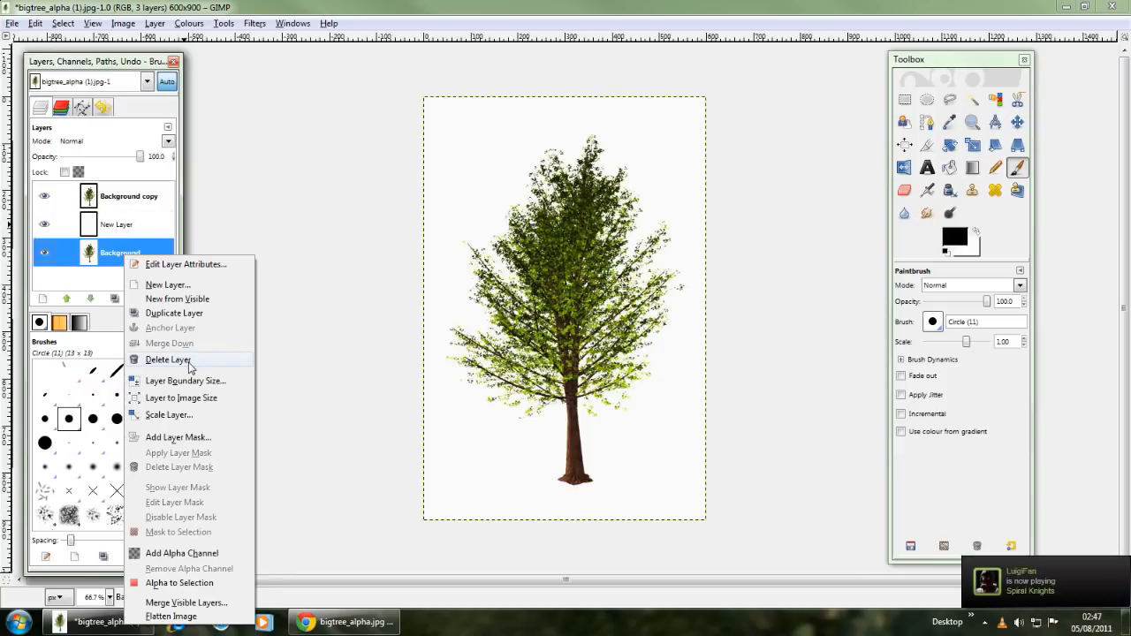
click(168, 359)
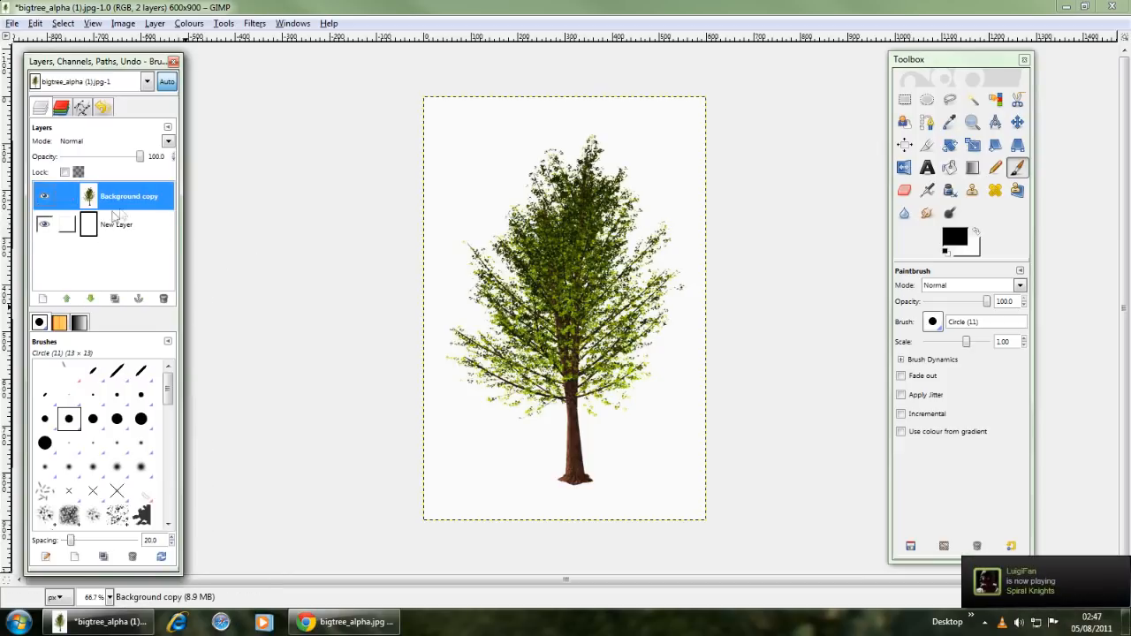
click(44, 224)
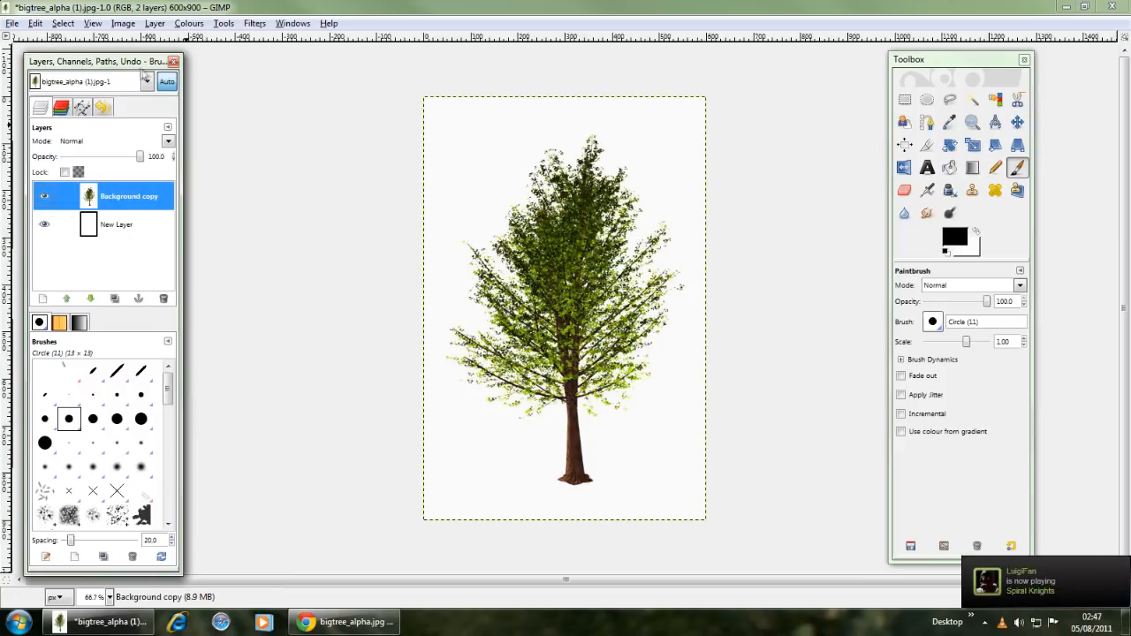
click(154, 23)
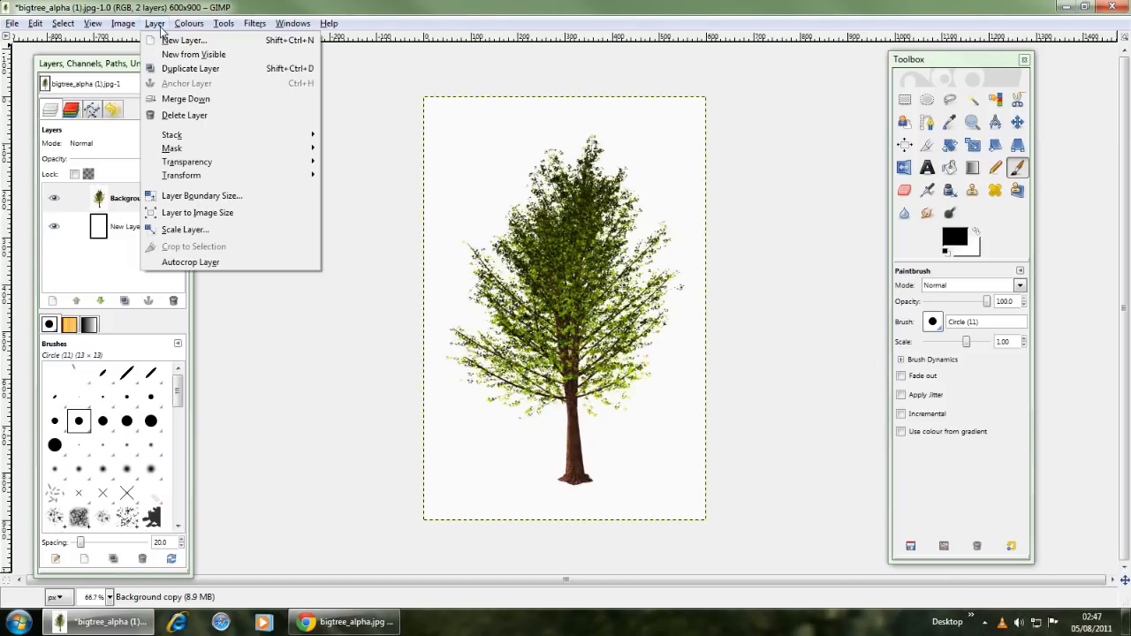
mouse_move(172, 134)
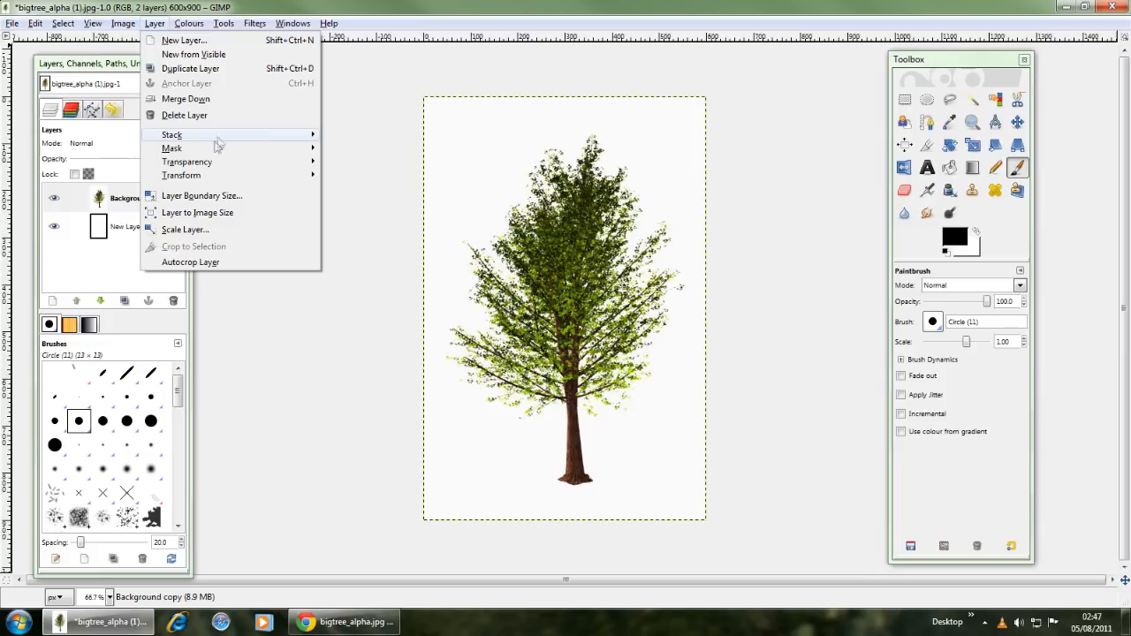
mouse_move(186, 162)
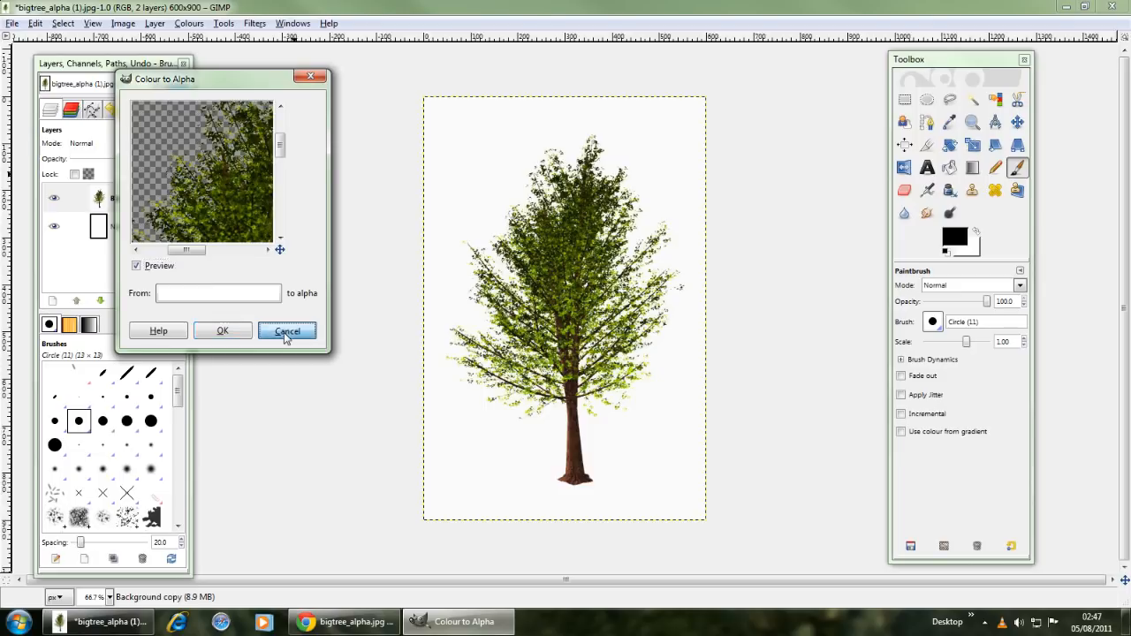
click(287, 330)
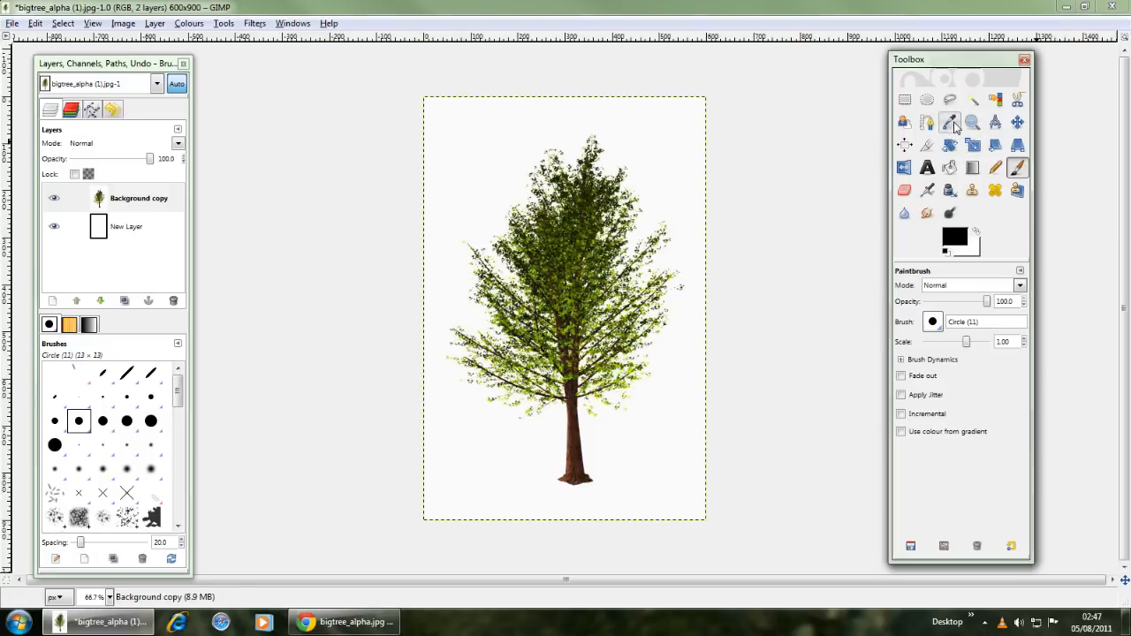
Step: Sample the tree picture's off-white background (fcfcfc) as the foreground colour
click(949, 122)
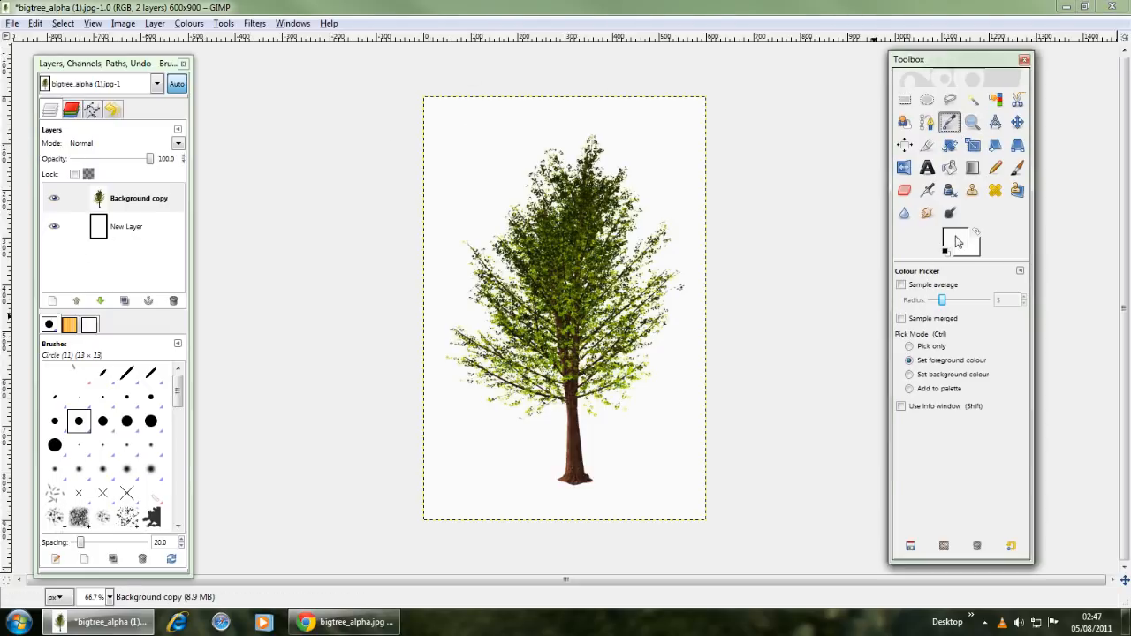
click(944, 250)
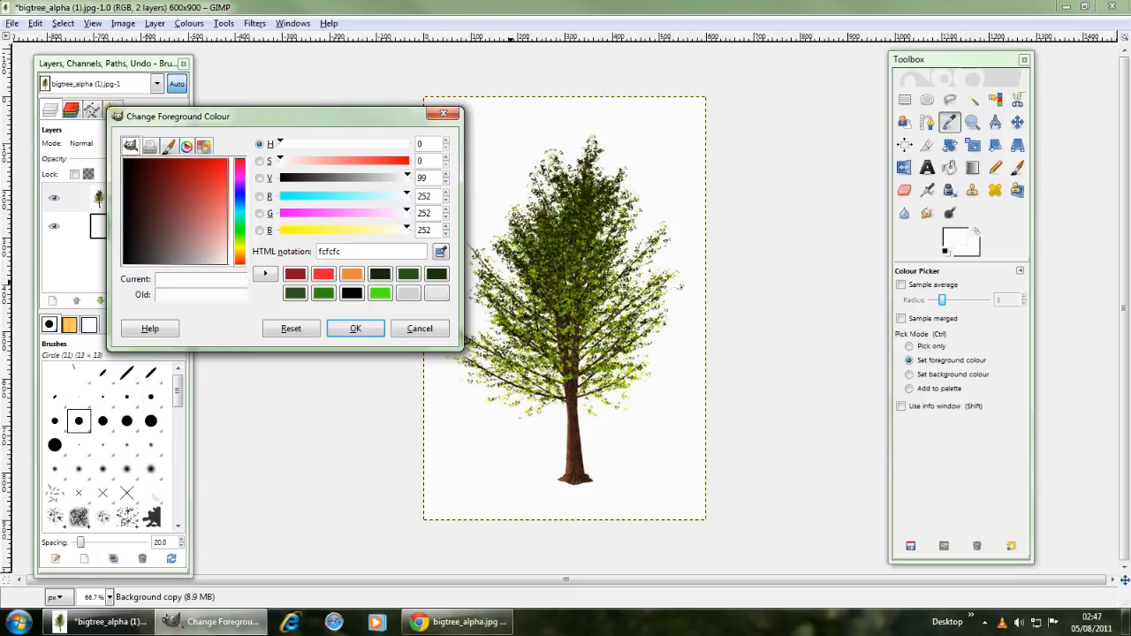
triple_click(371, 251)
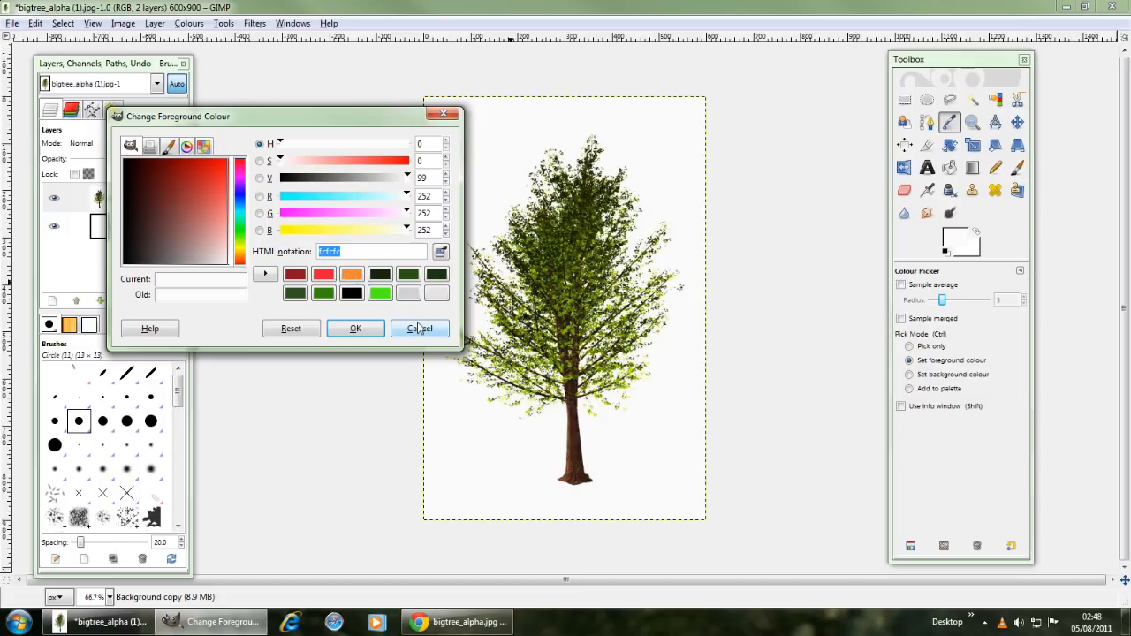
click(419, 328)
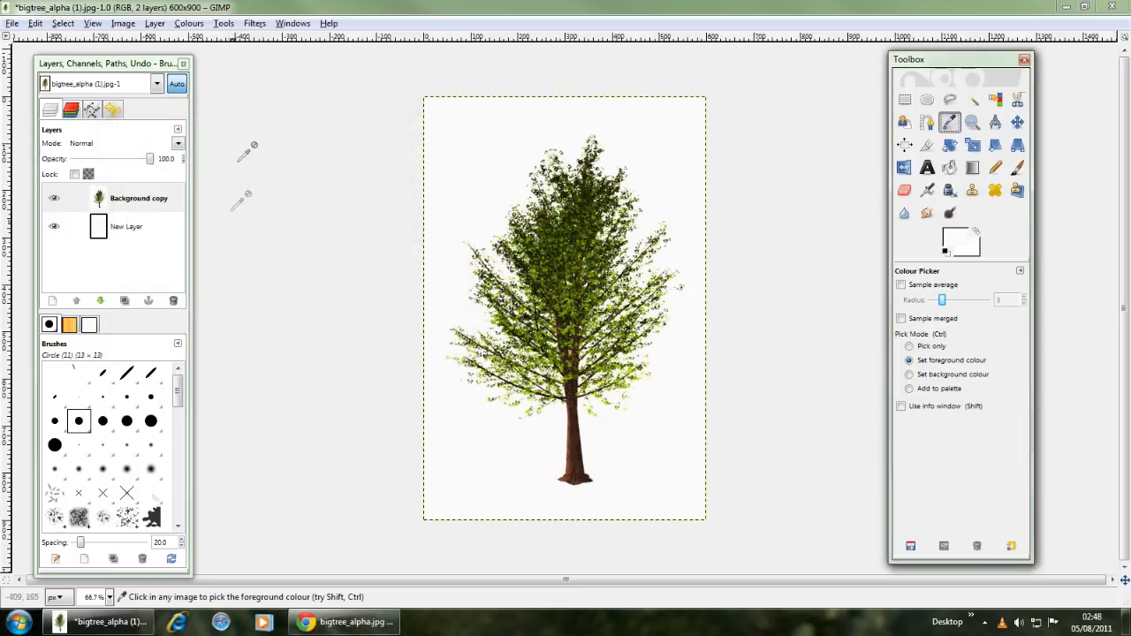
click(155, 23)
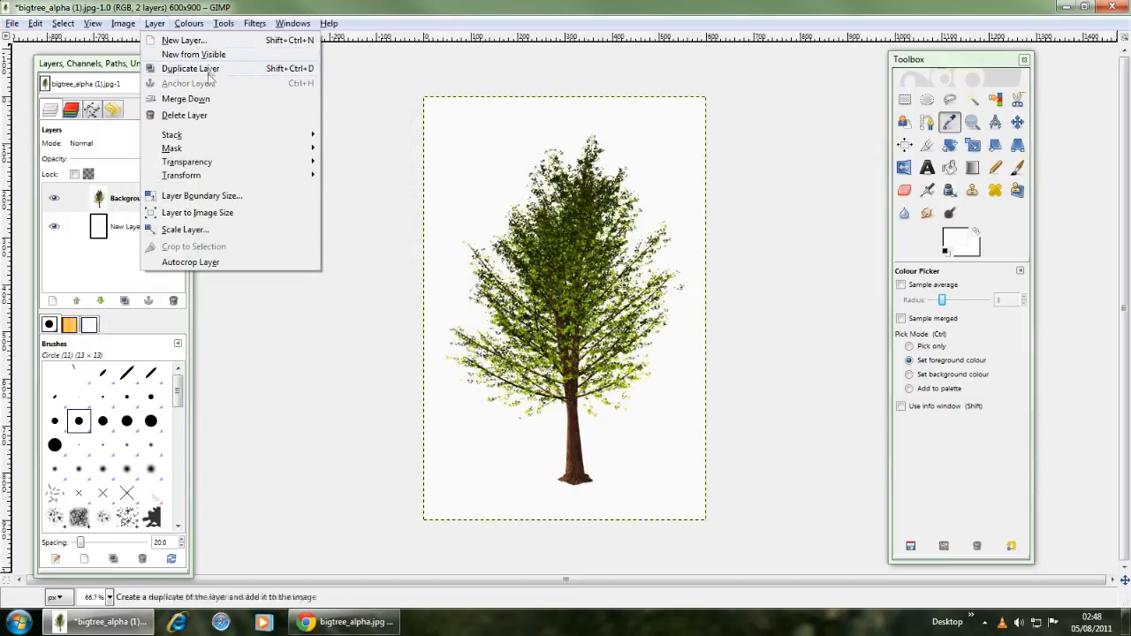
Step: Duplicate the tree layer and apply Colour to Alpha from white (ffffff) to the copy
click(190, 68)
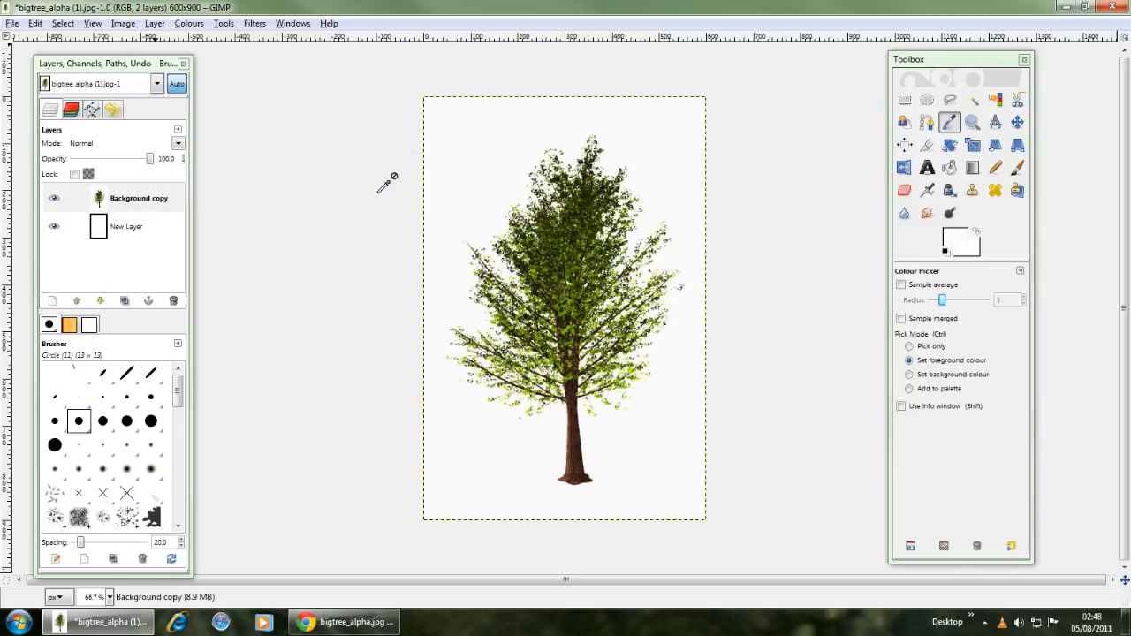
click(189, 23)
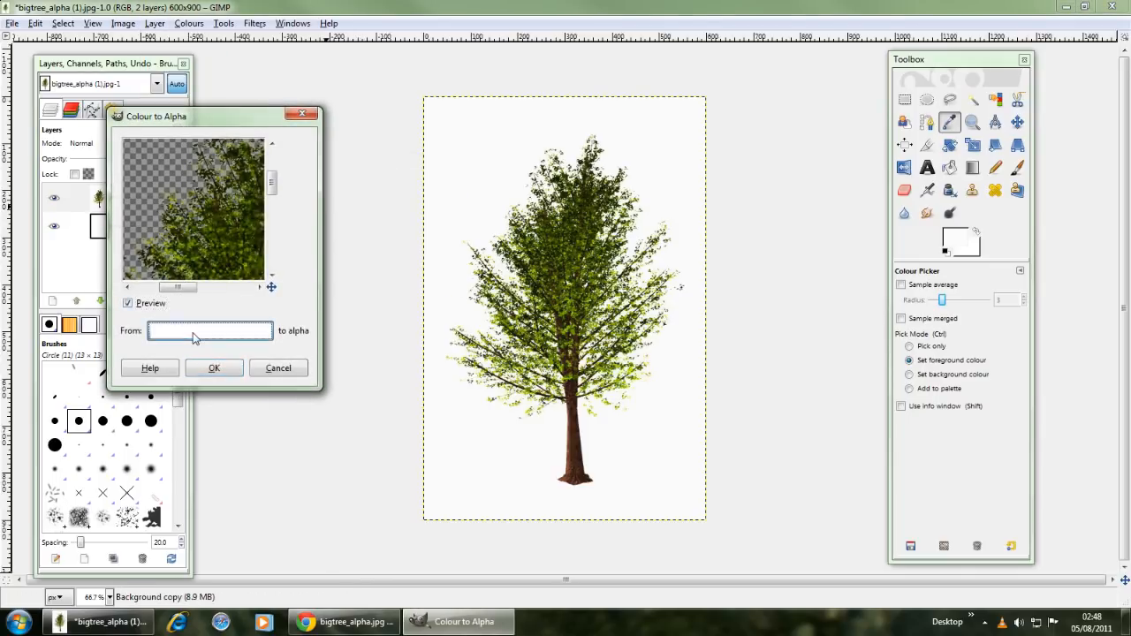
click(210, 330)
text(fcfcfc)
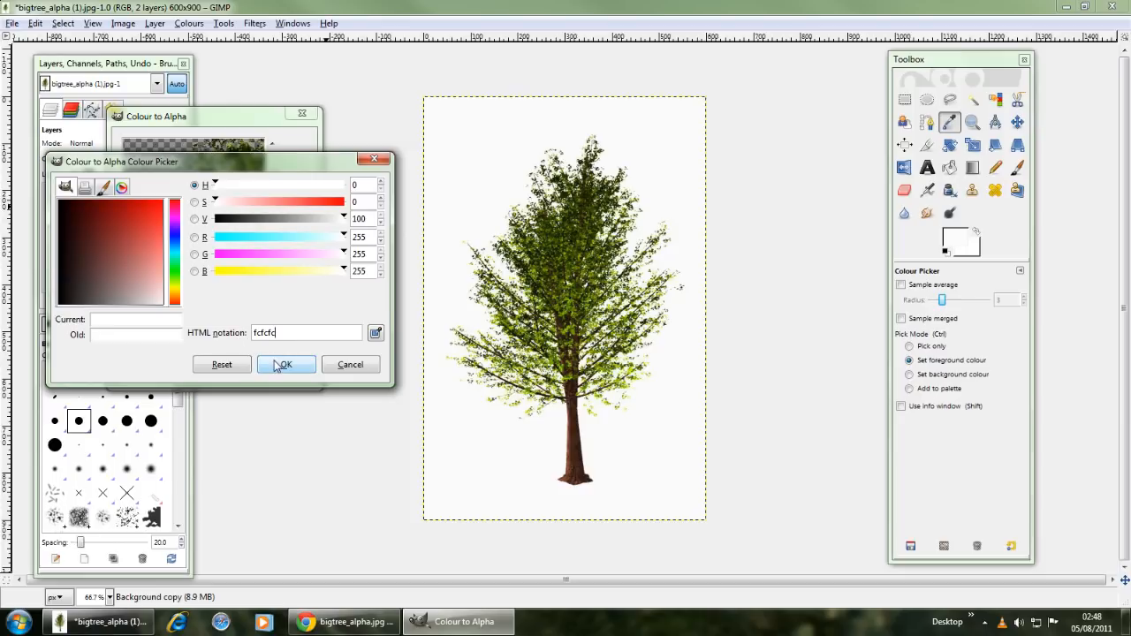
click(285, 364)
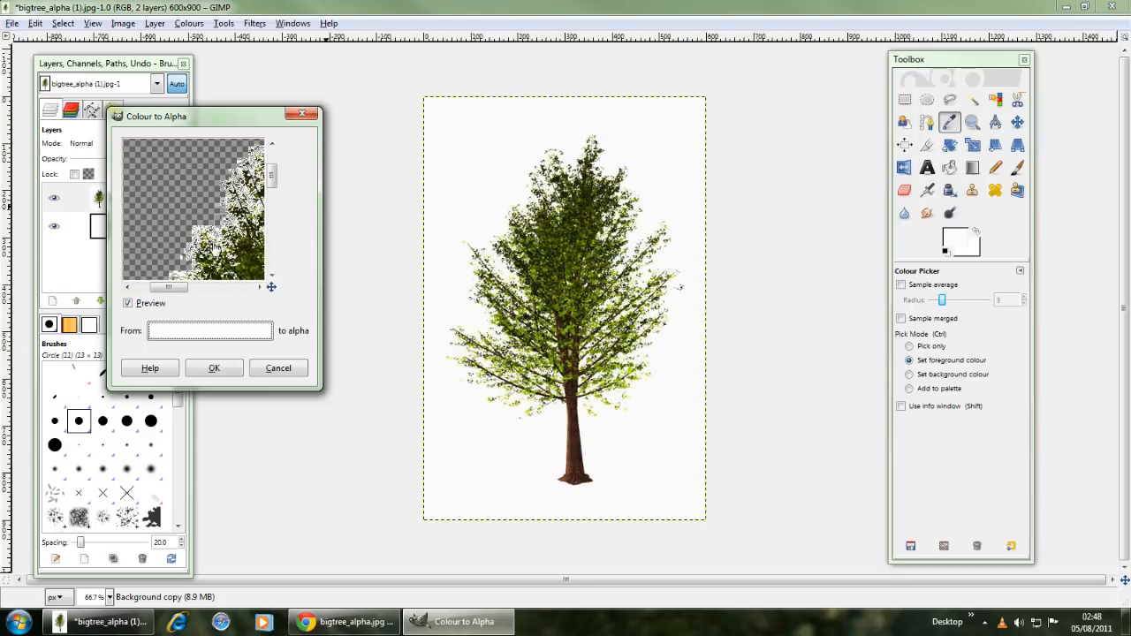
click(209, 330)
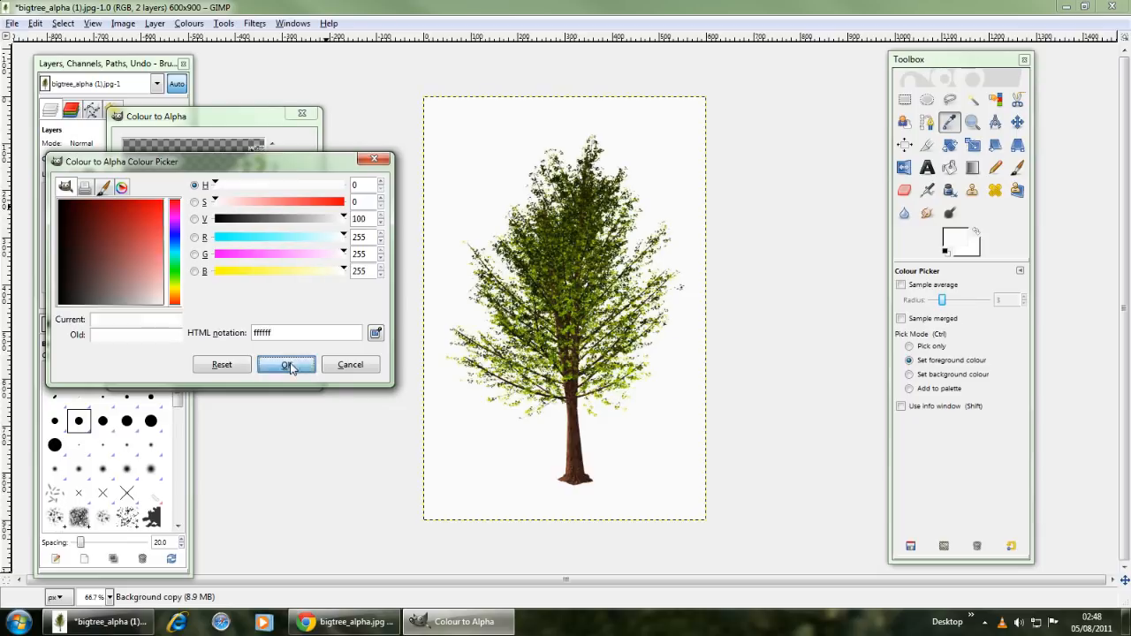
click(287, 364)
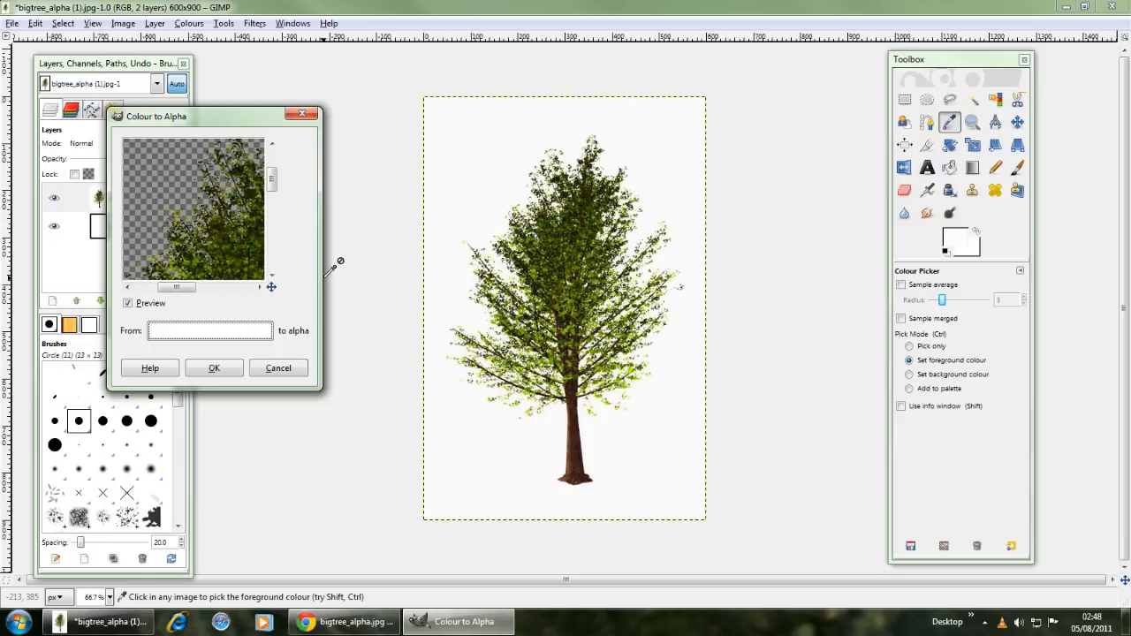
click(209, 329)
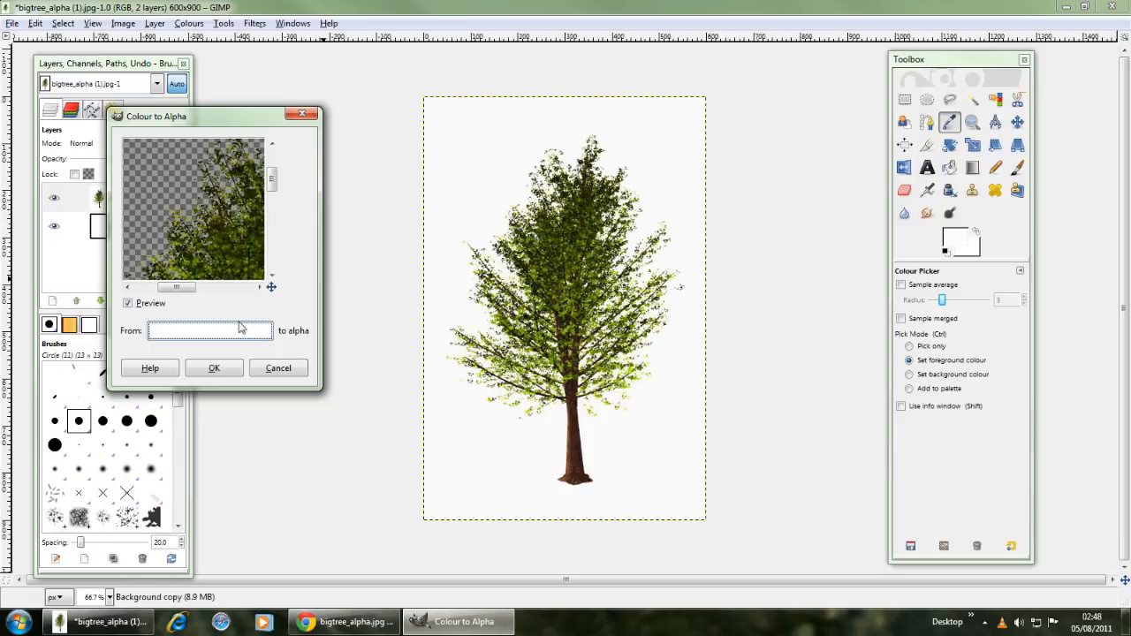
mouse_move(229, 347)
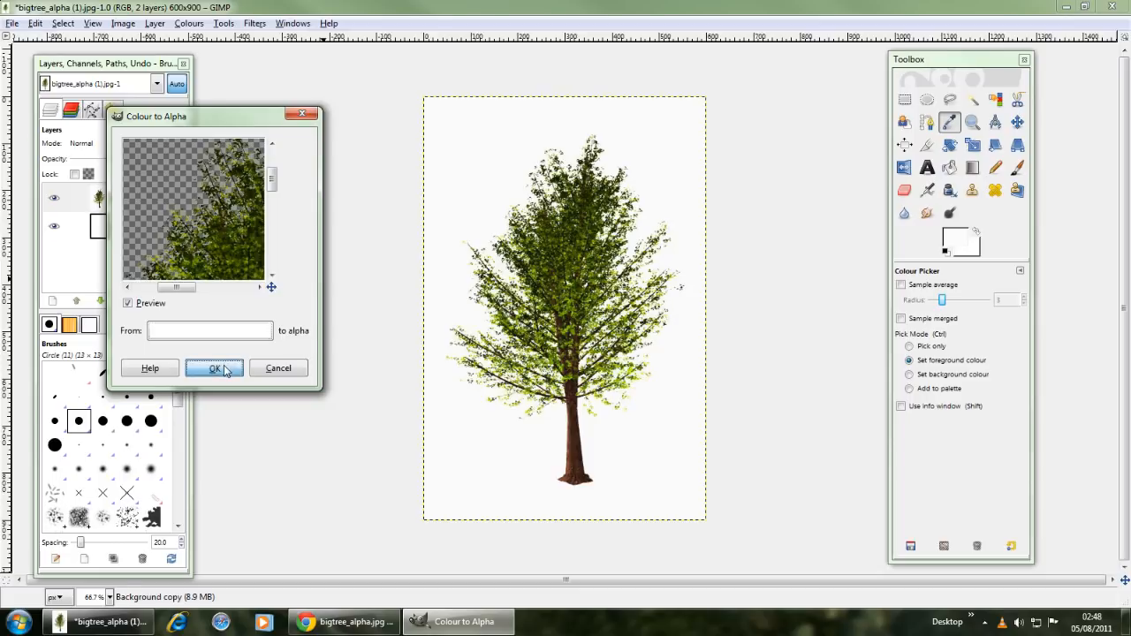
click(214, 368)
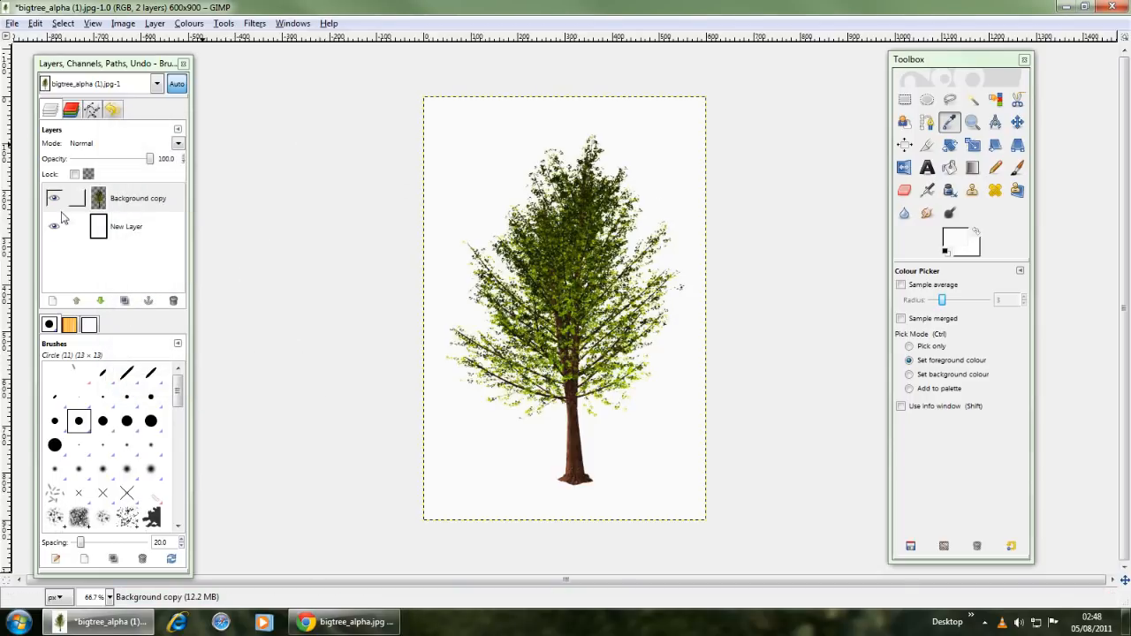
click(137, 197)
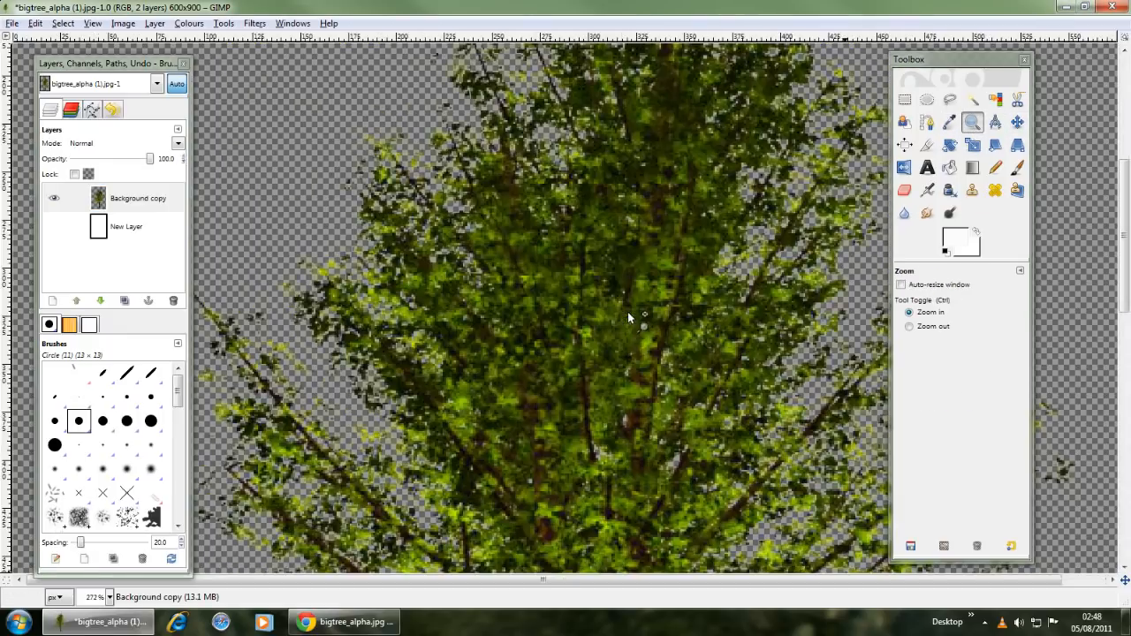
click(909, 326)
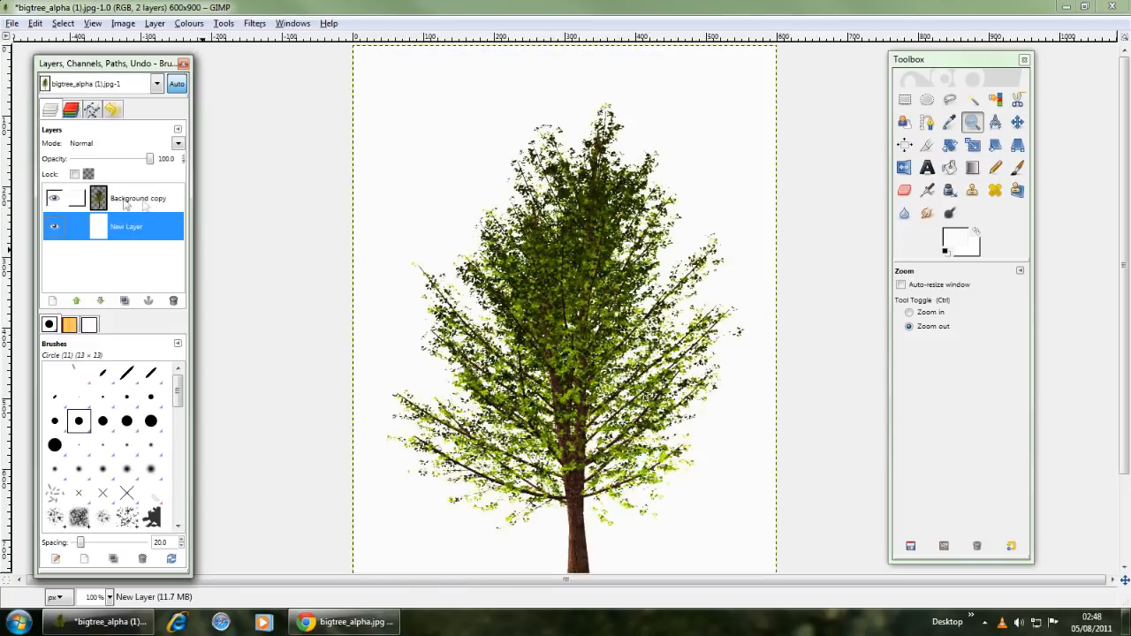
click(138, 198)
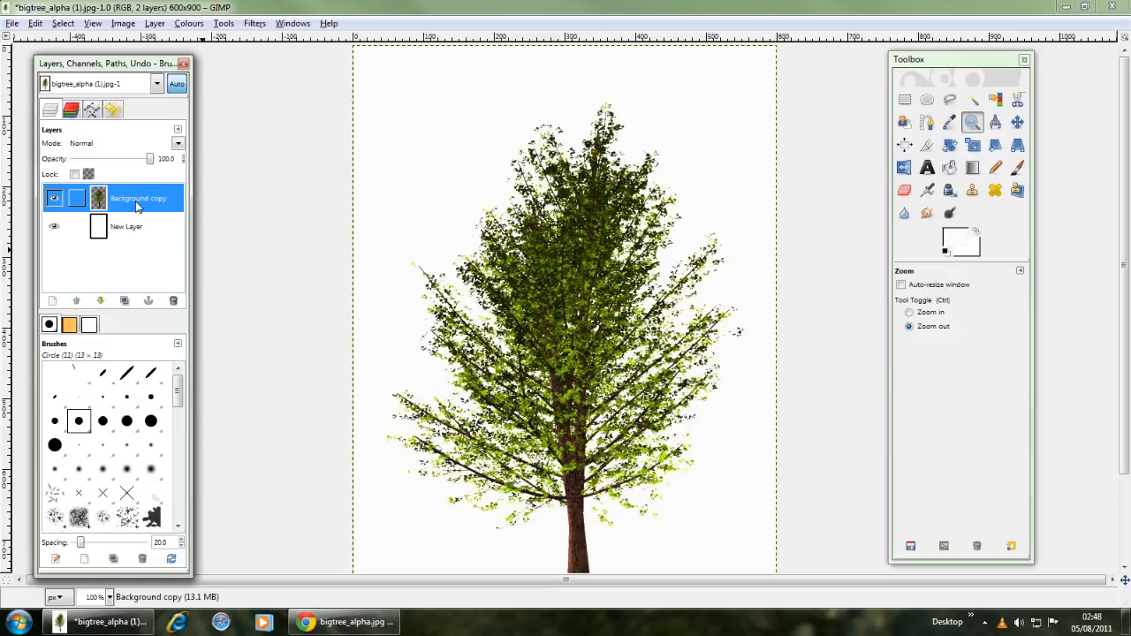
mouse_move(140, 210)
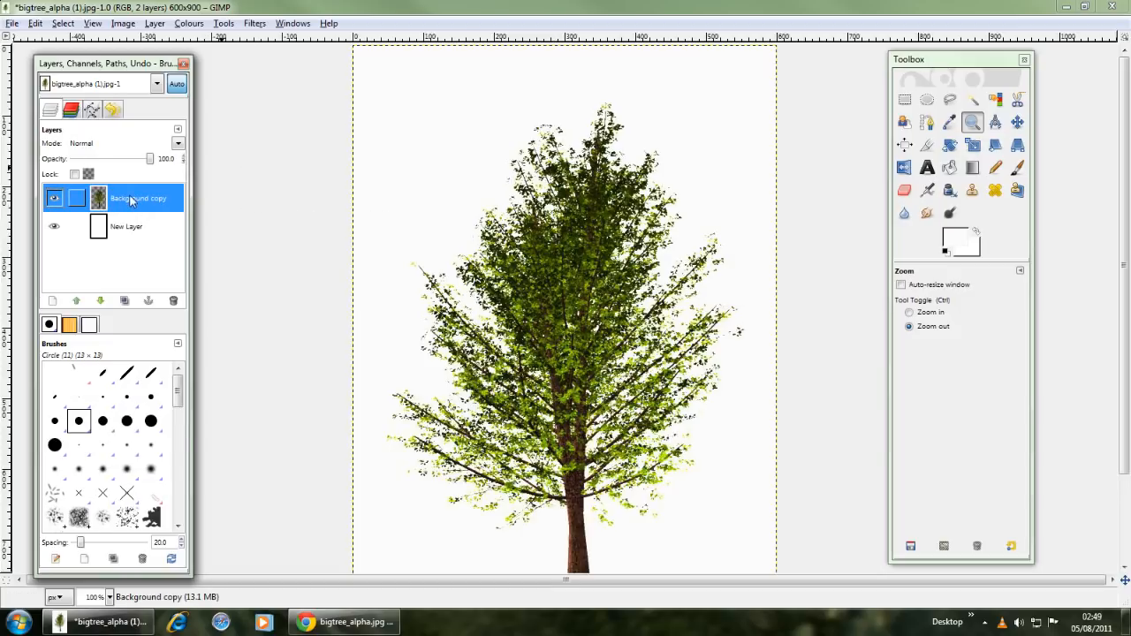
Step: Bring up the Background copy layer's context menu in the Layers panel
right_click(132, 198)
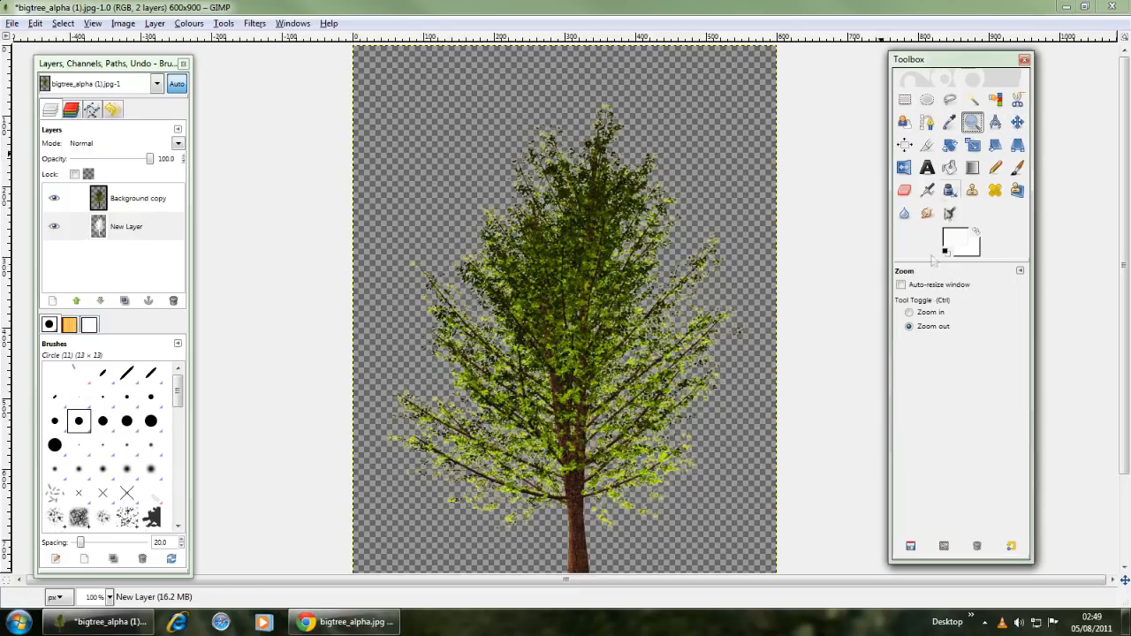
Step: Zoom in to check the transparent edges, then delete the white New Layer
click(909, 312)
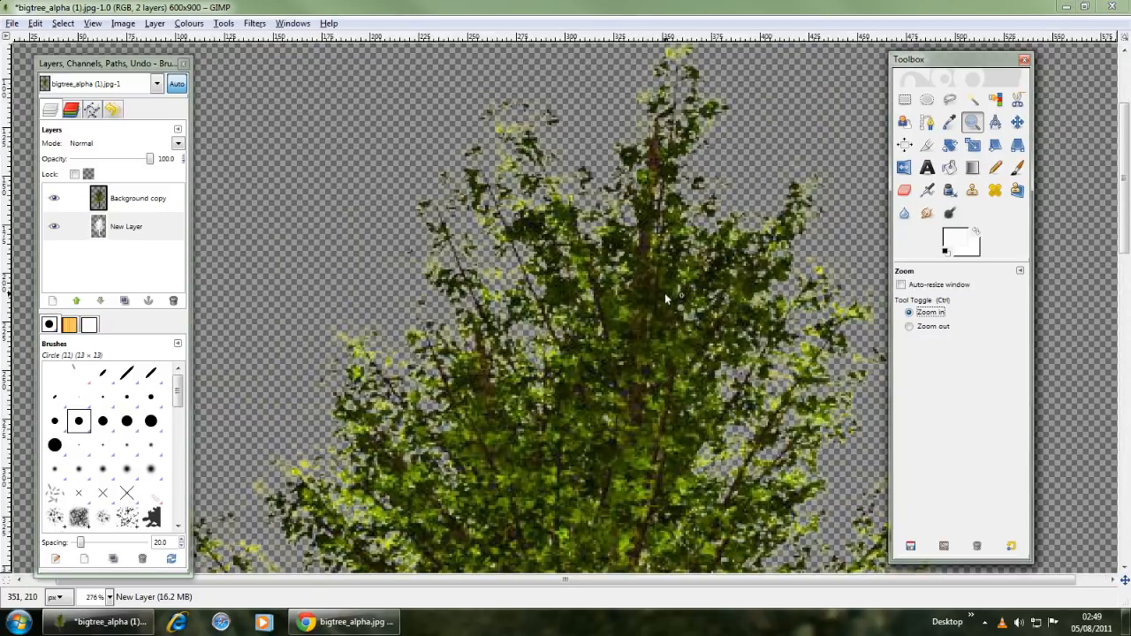
click(909, 326)
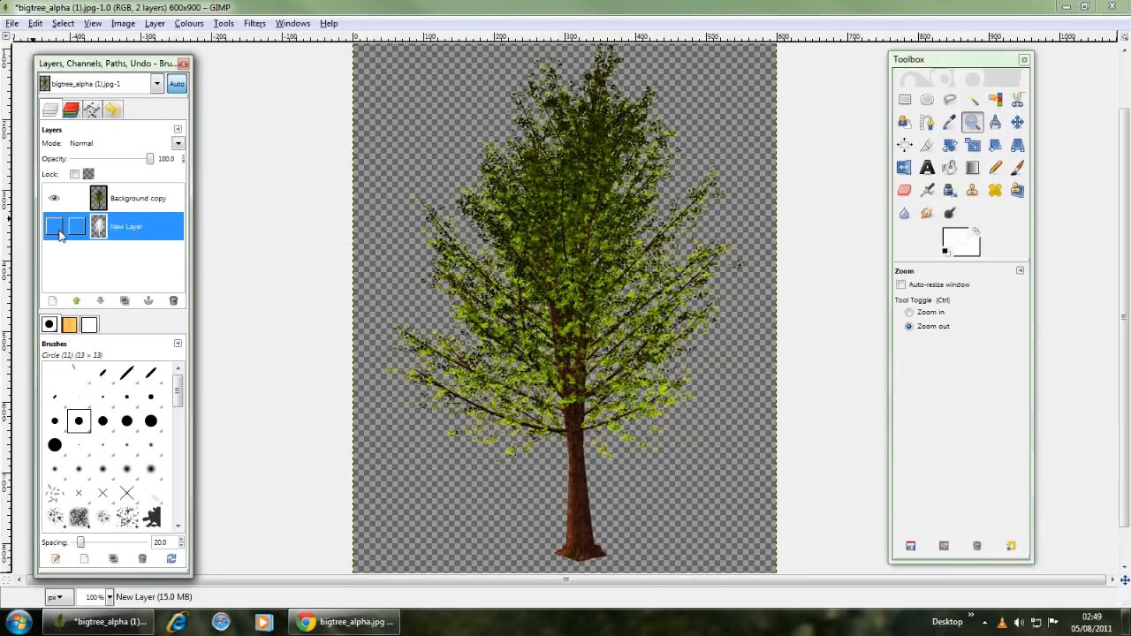
right_click(127, 226)
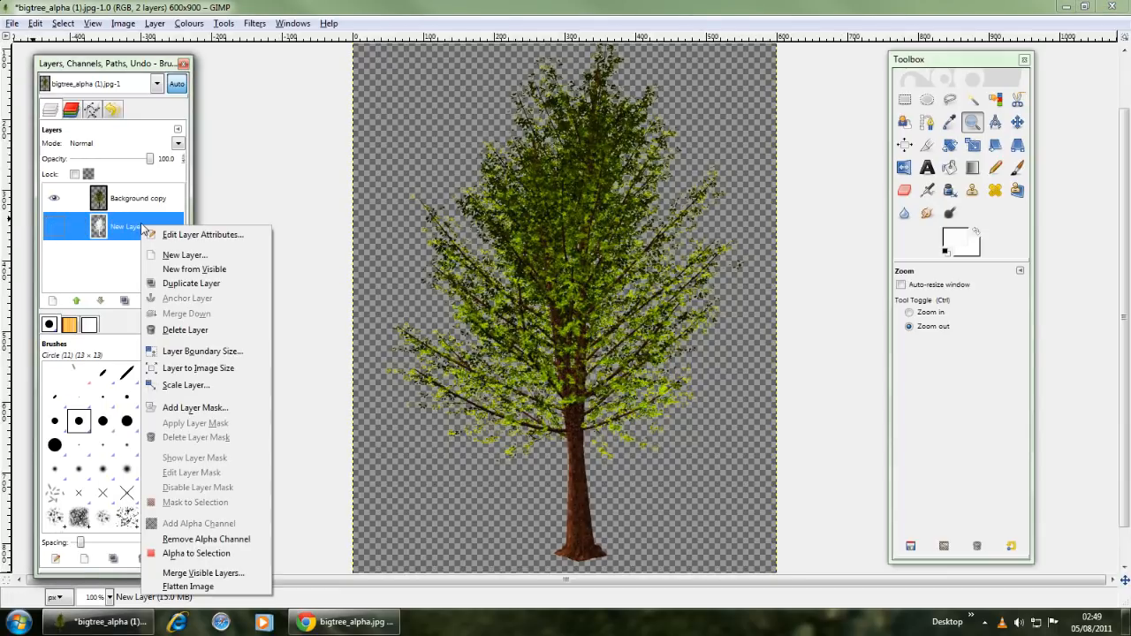
mouse_move(186, 329)
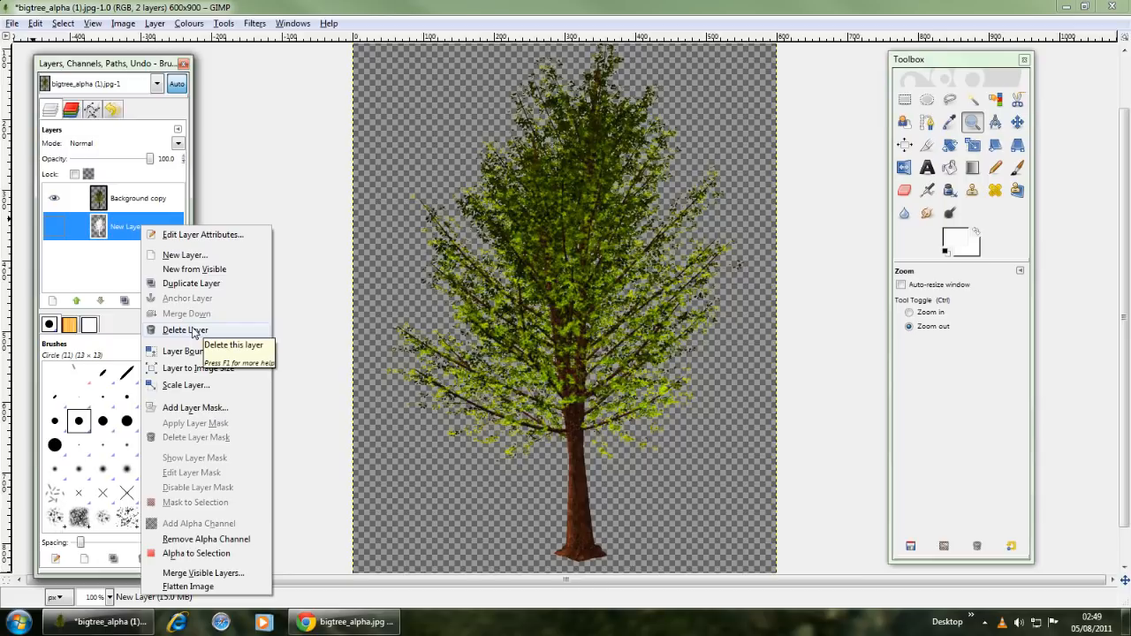
mouse_move(191, 282)
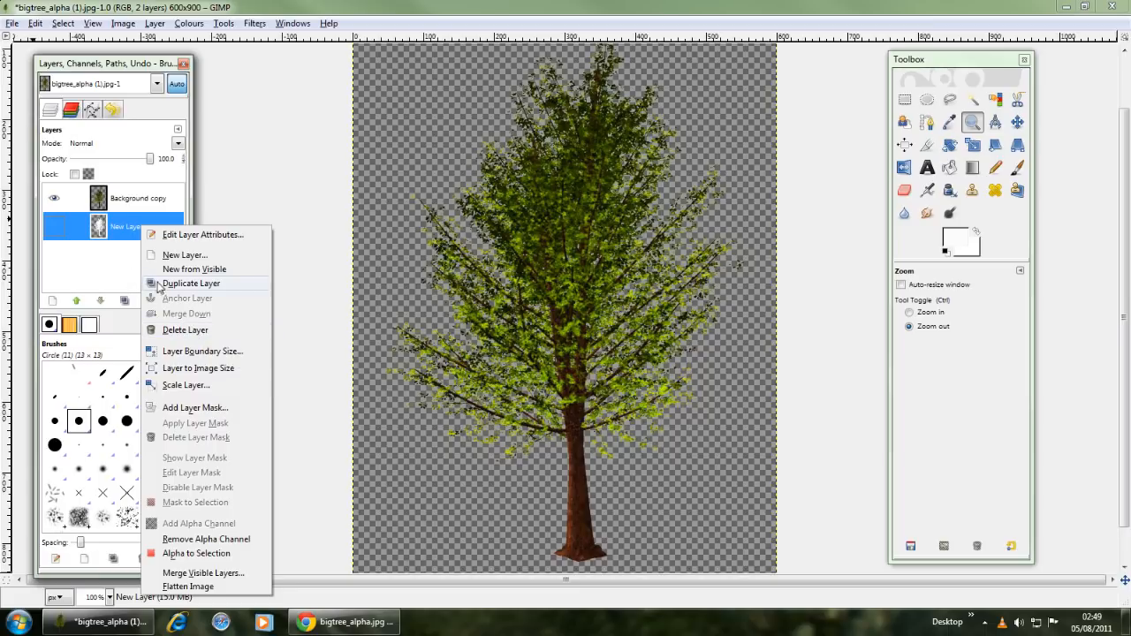
mouse_move(186, 329)
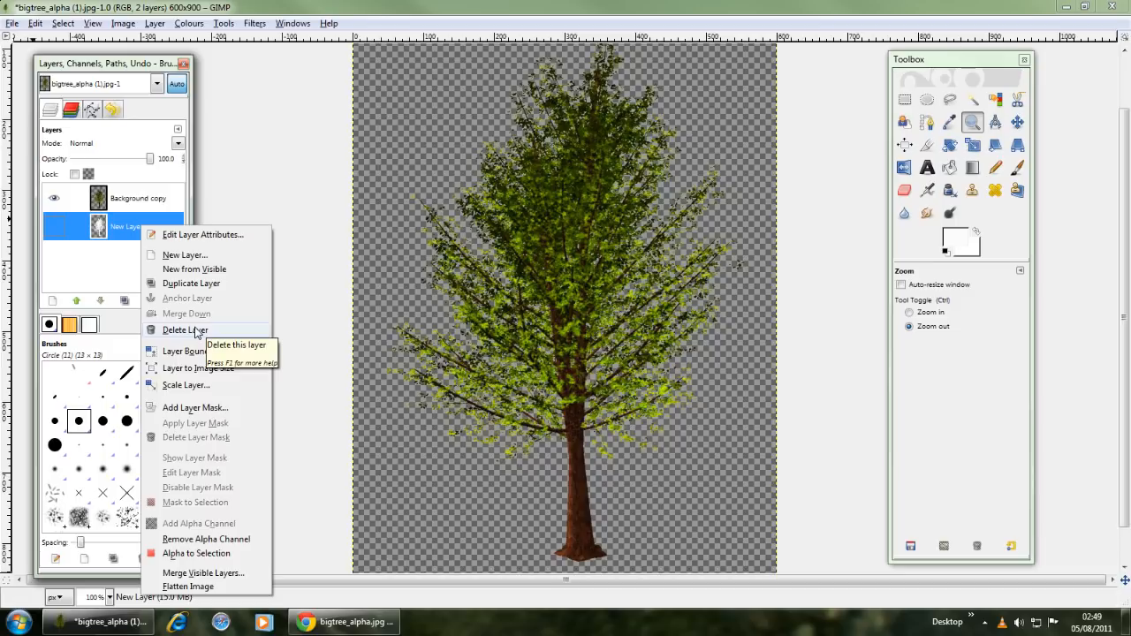
click(184, 330)
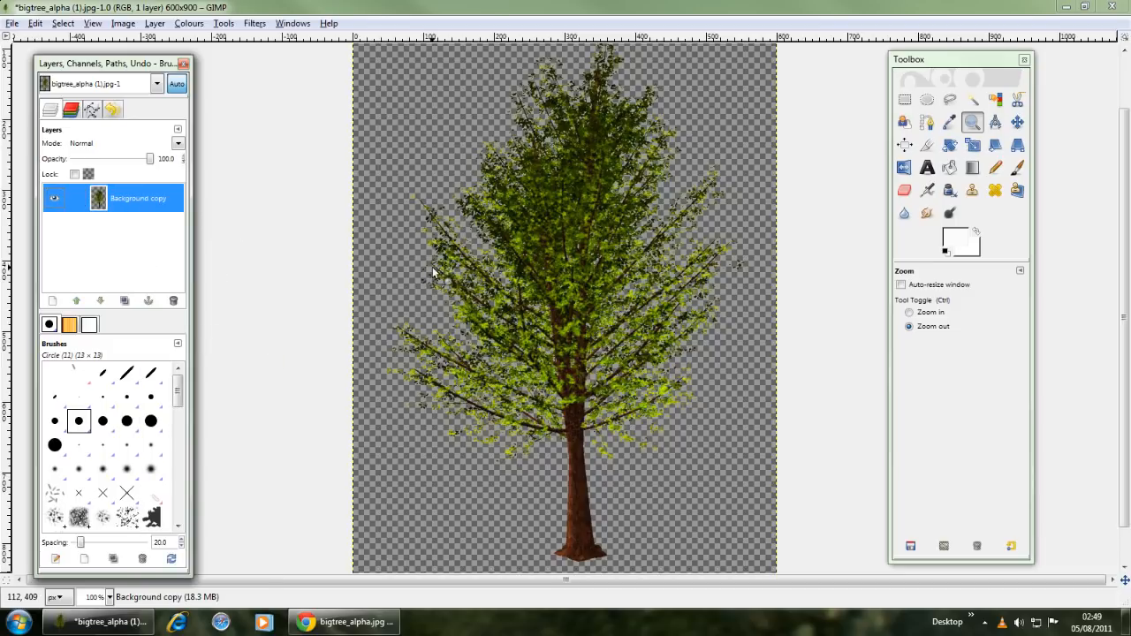
mouse_move(160, 257)
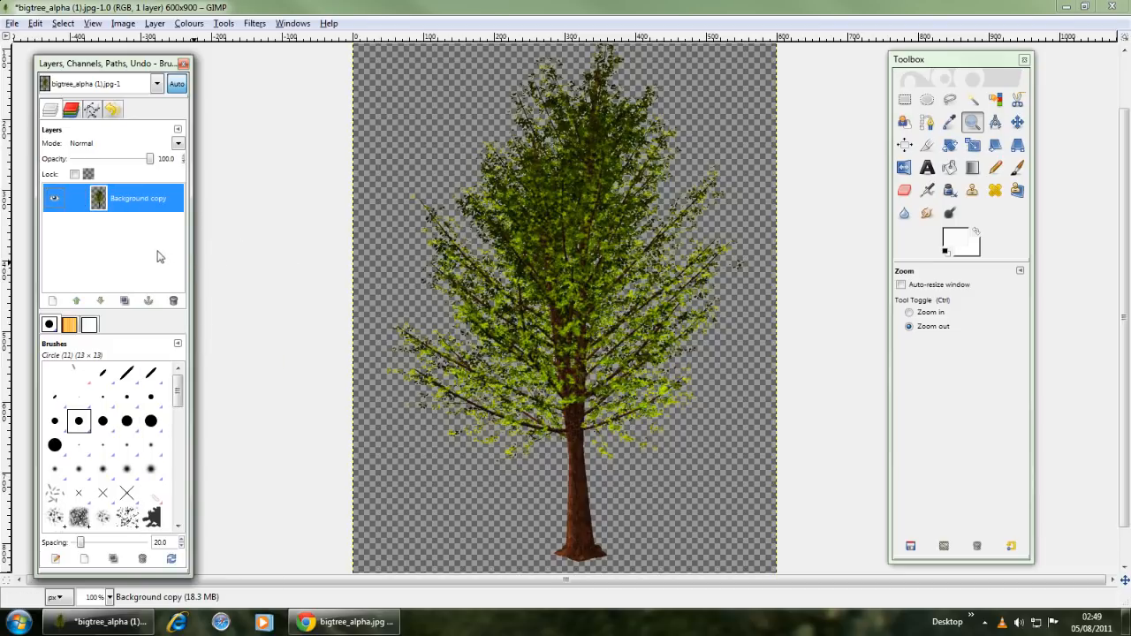
mouse_move(296, 250)
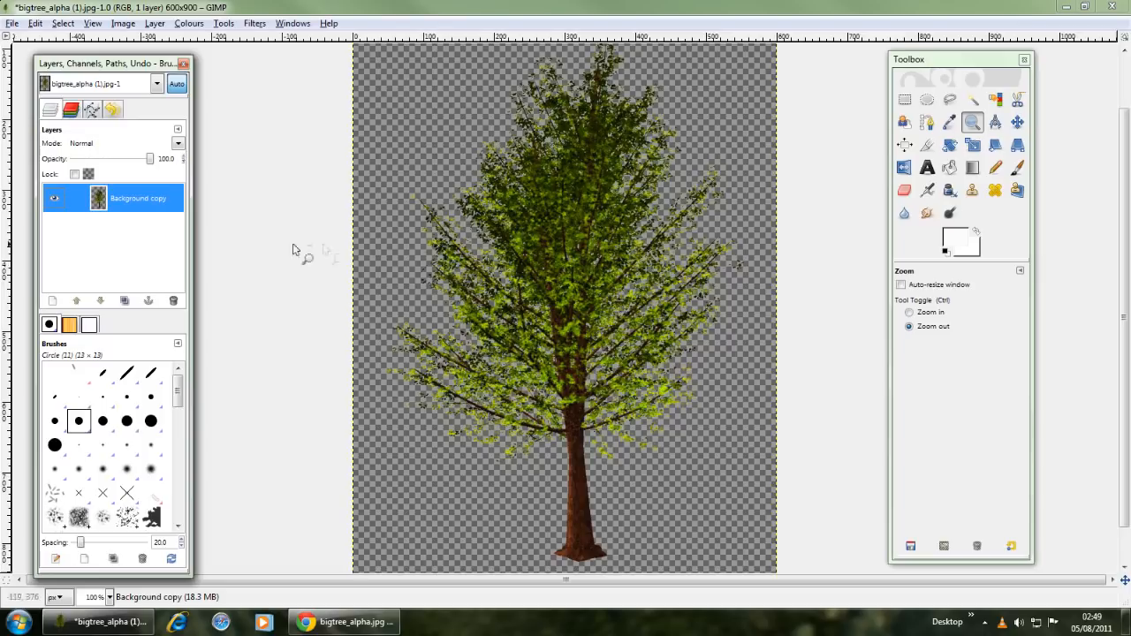
mouse_move(426, 226)
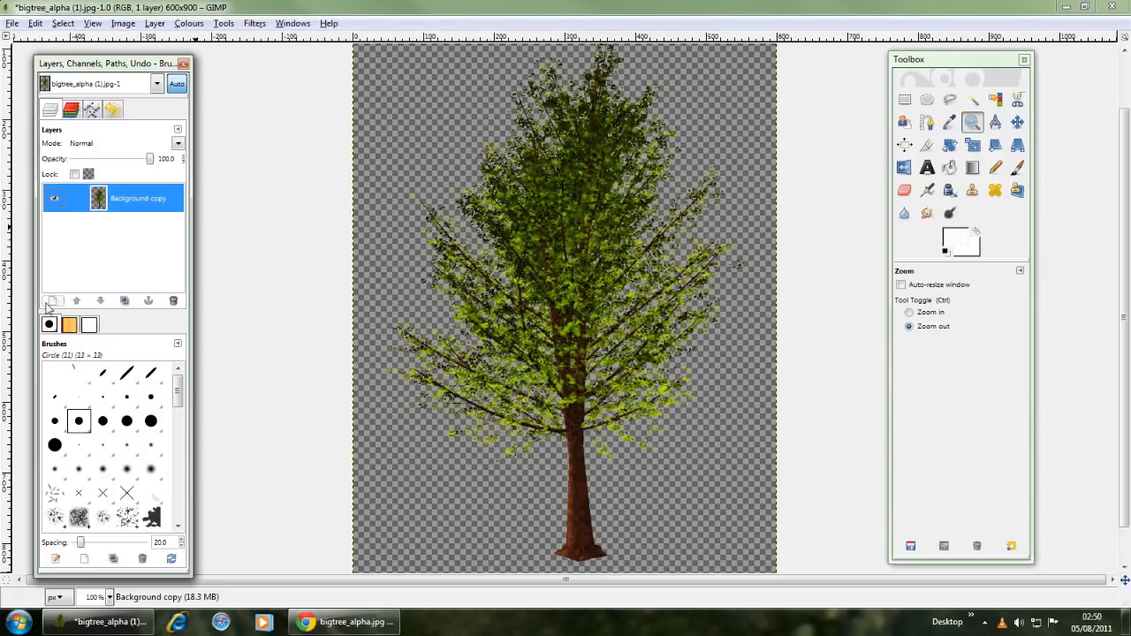
Step: Add a new layer to the tree image and switch to the bucket fill tool
click(52, 301)
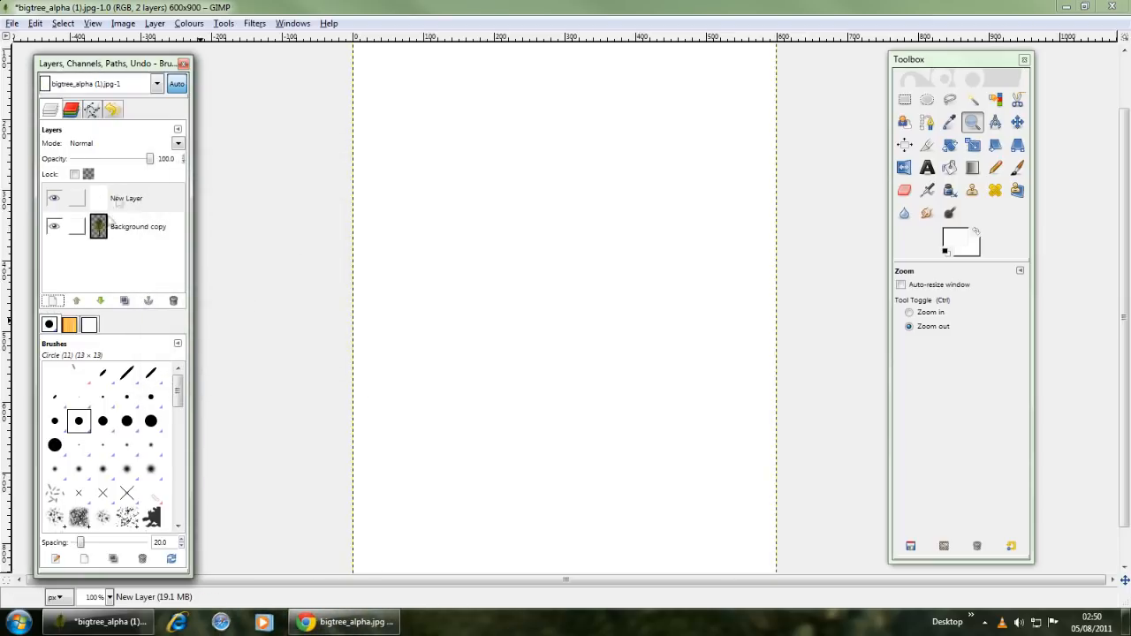
click(948, 168)
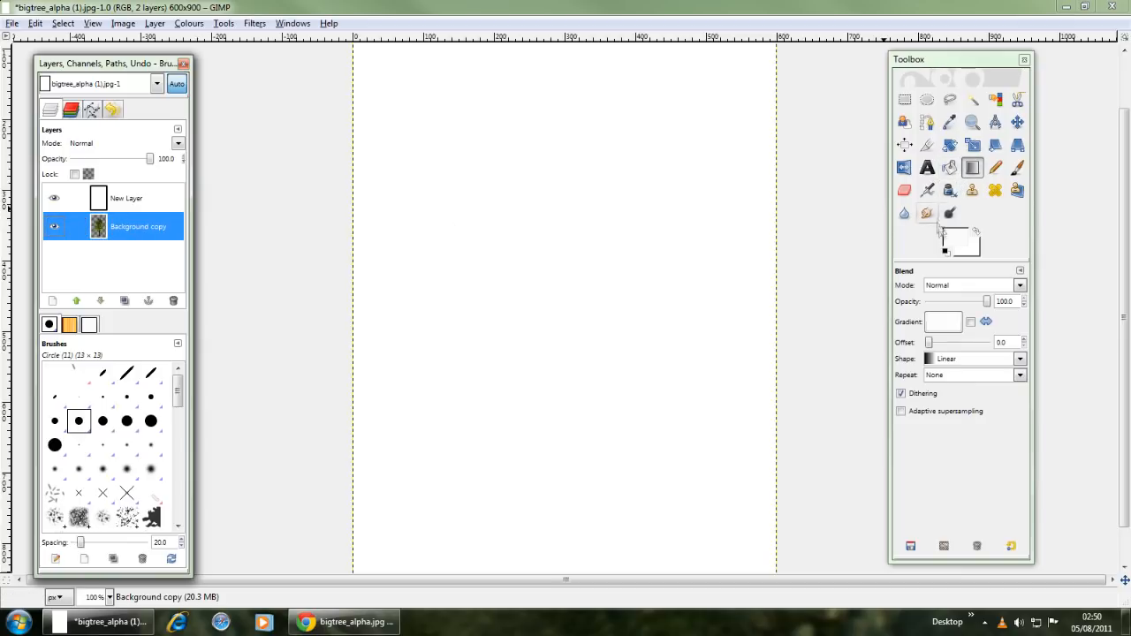
click(944, 233)
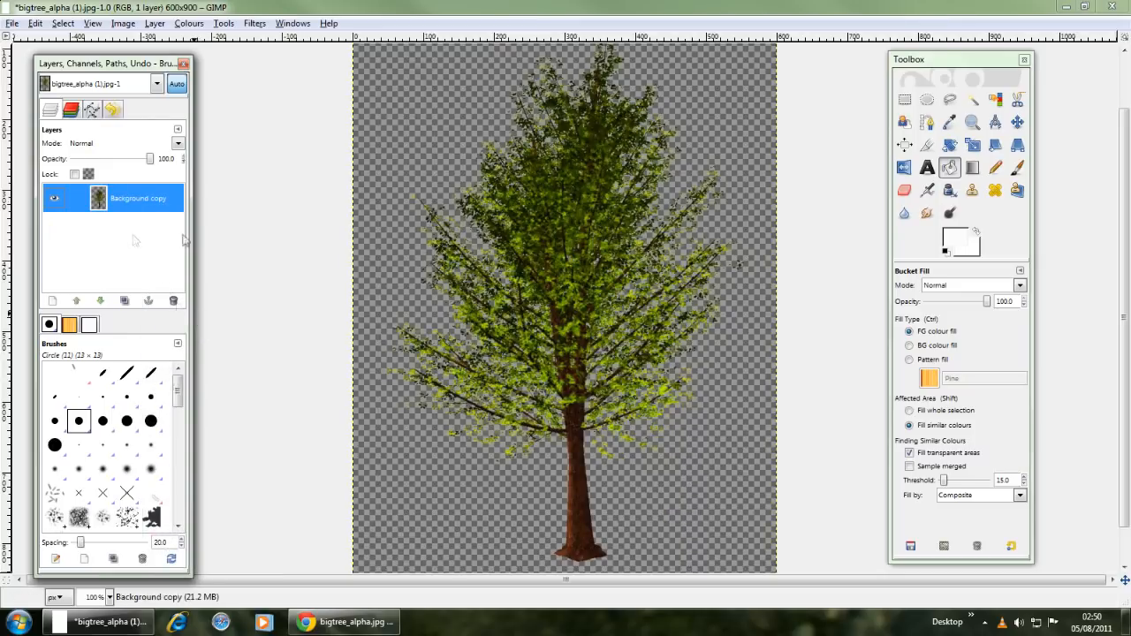
mouse_move(389, 177)
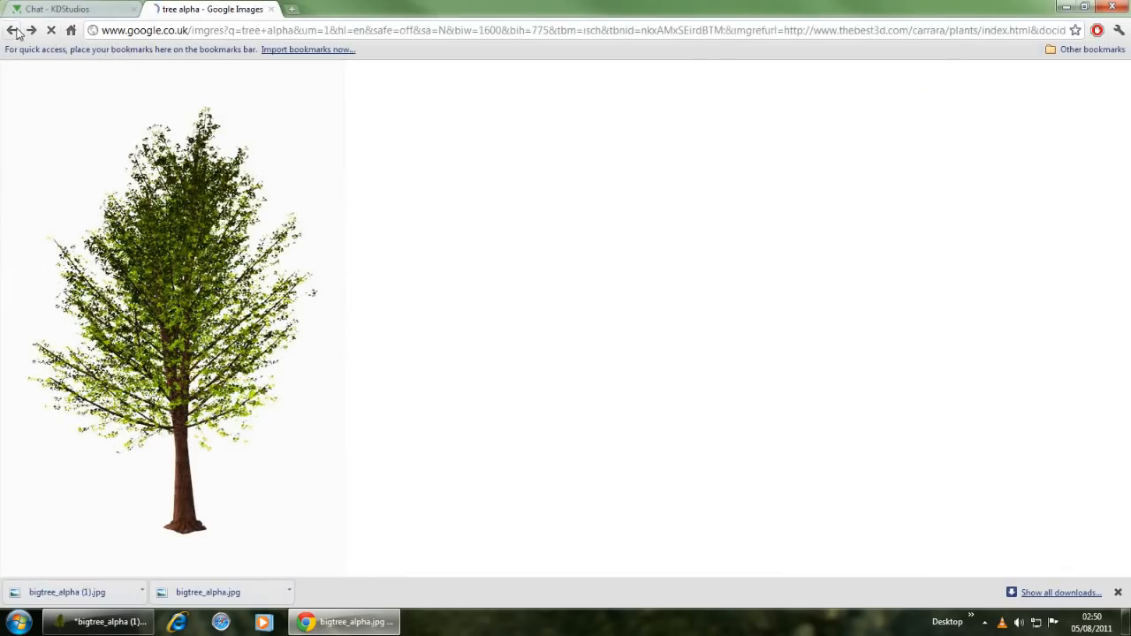
Step: Return to the tree alpha results and open the grey tree011.jpeg photo full size
click(12, 30)
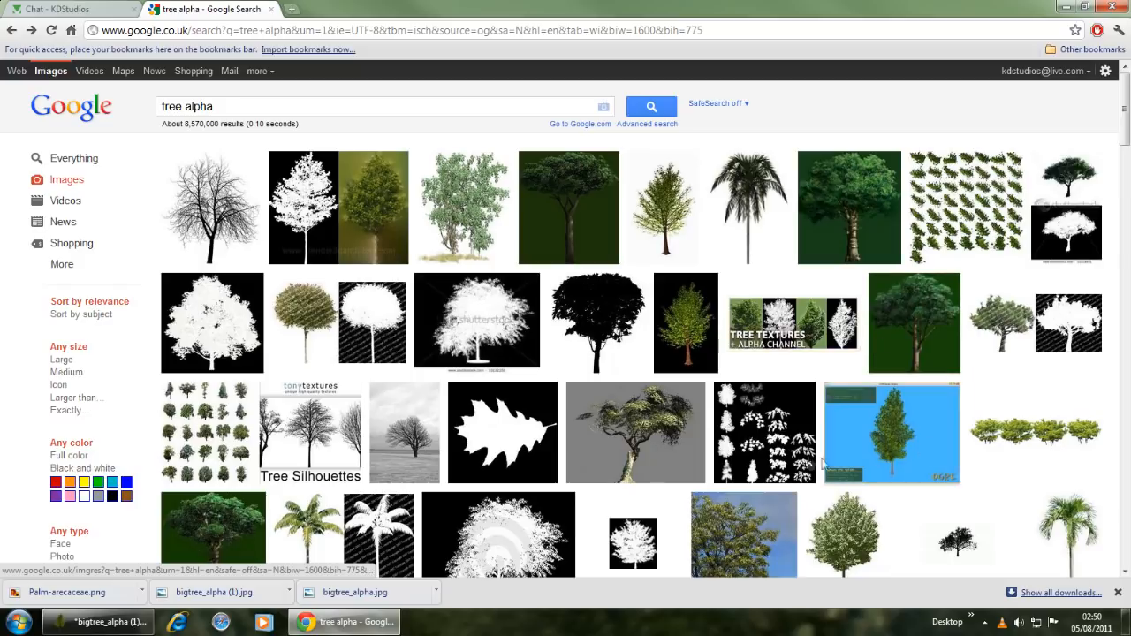
mouse_move(890, 432)
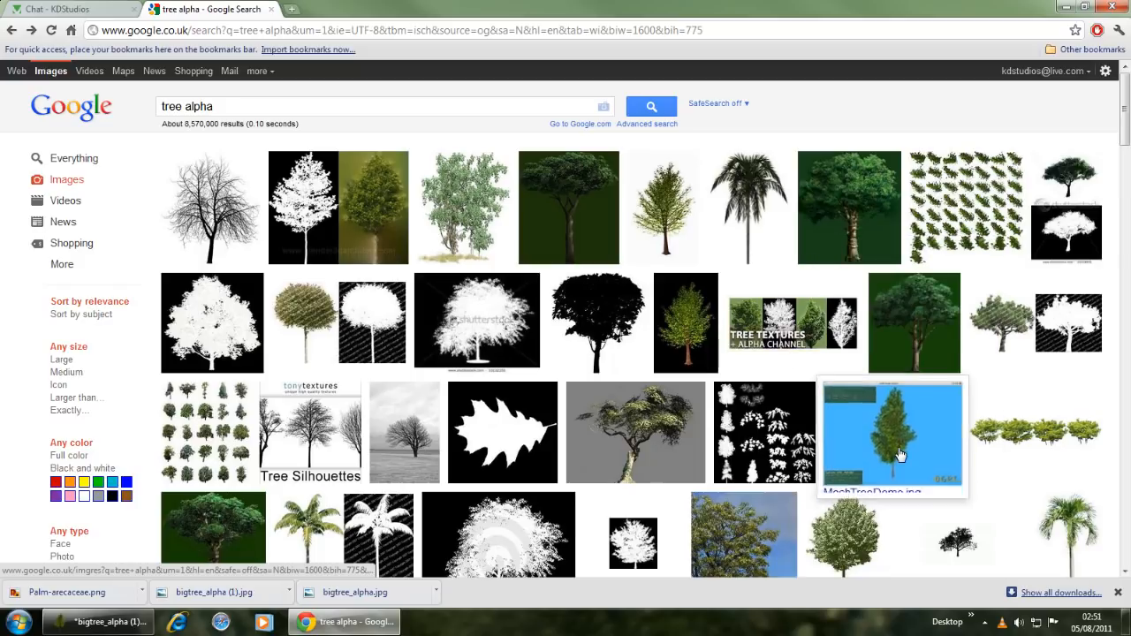
scroll(down, 3)
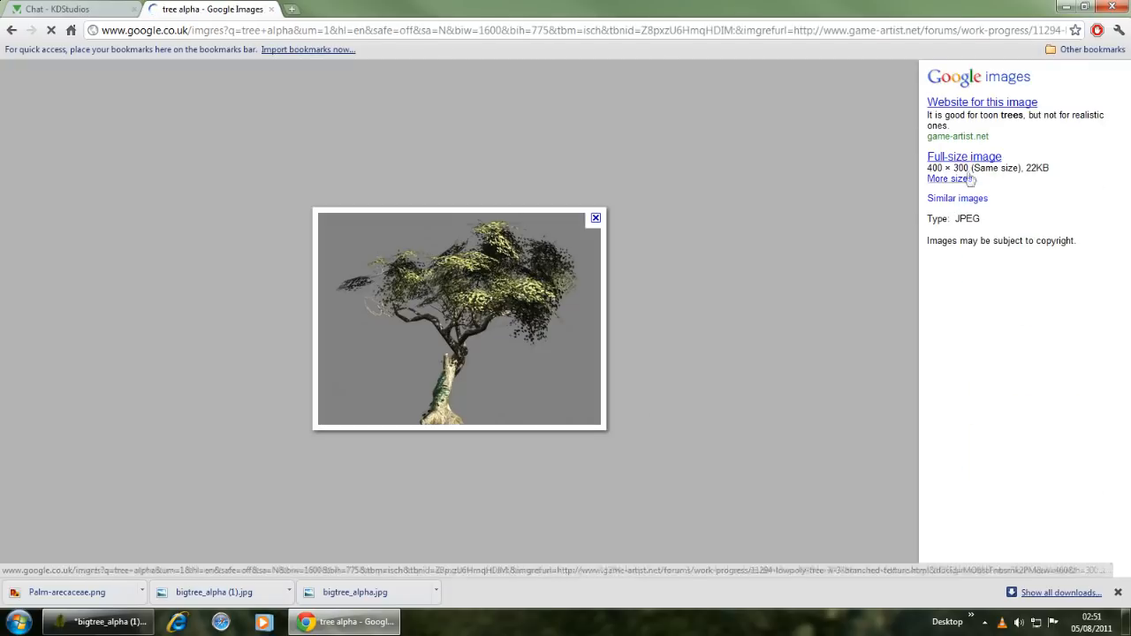
click(963, 157)
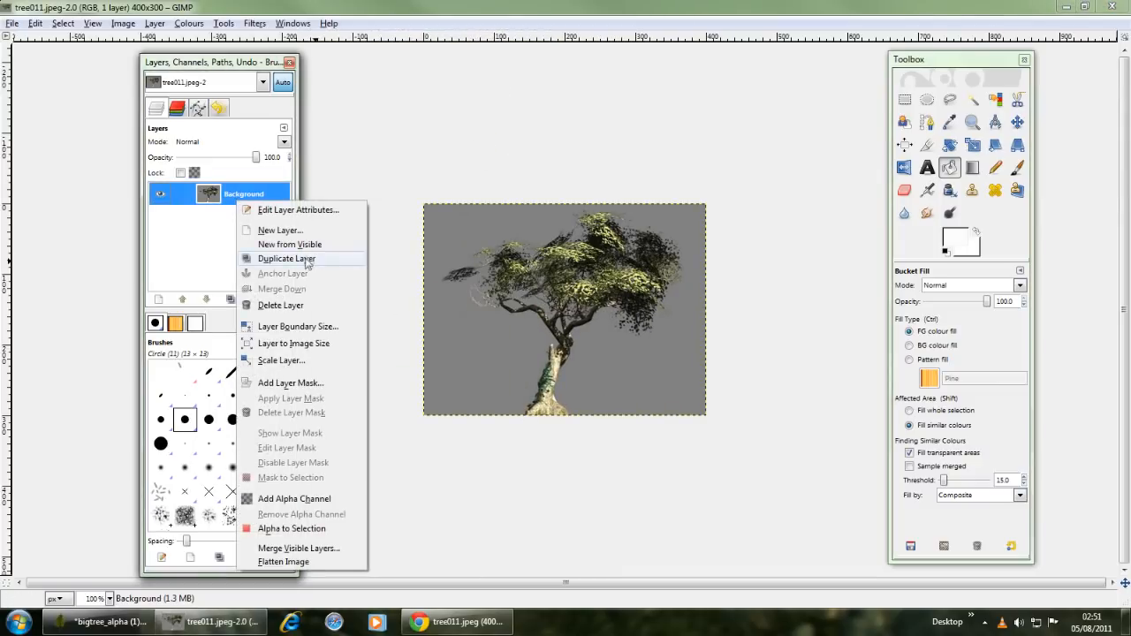
Step: Duplicate the tree011 Background layer and bucket-fill a new layer with the sampled grey
click(280, 229)
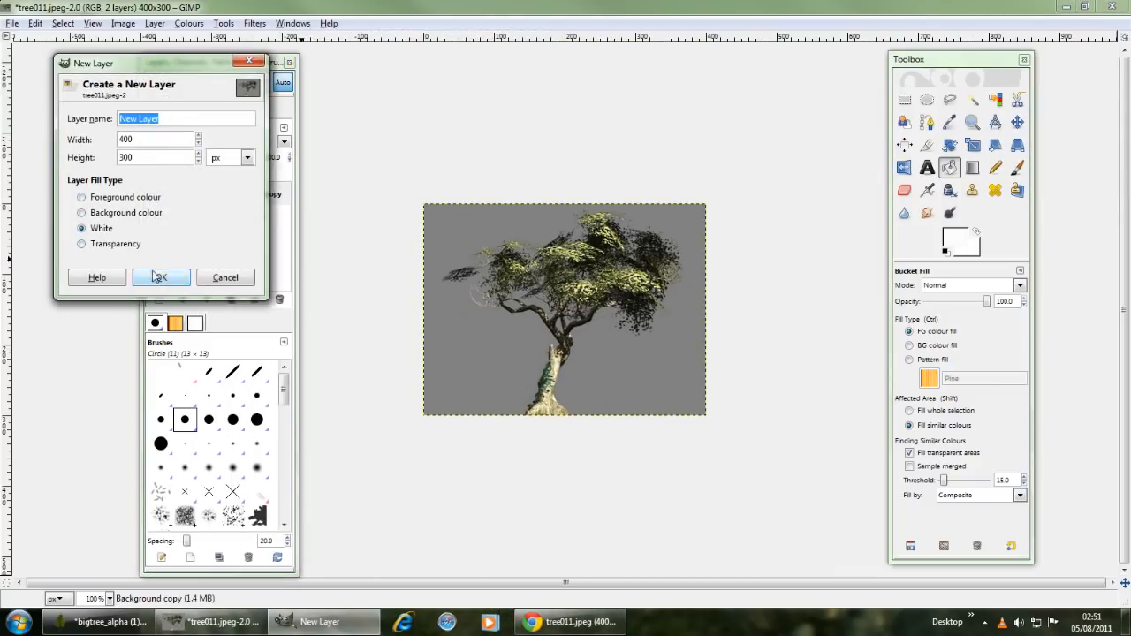
click(160, 277)
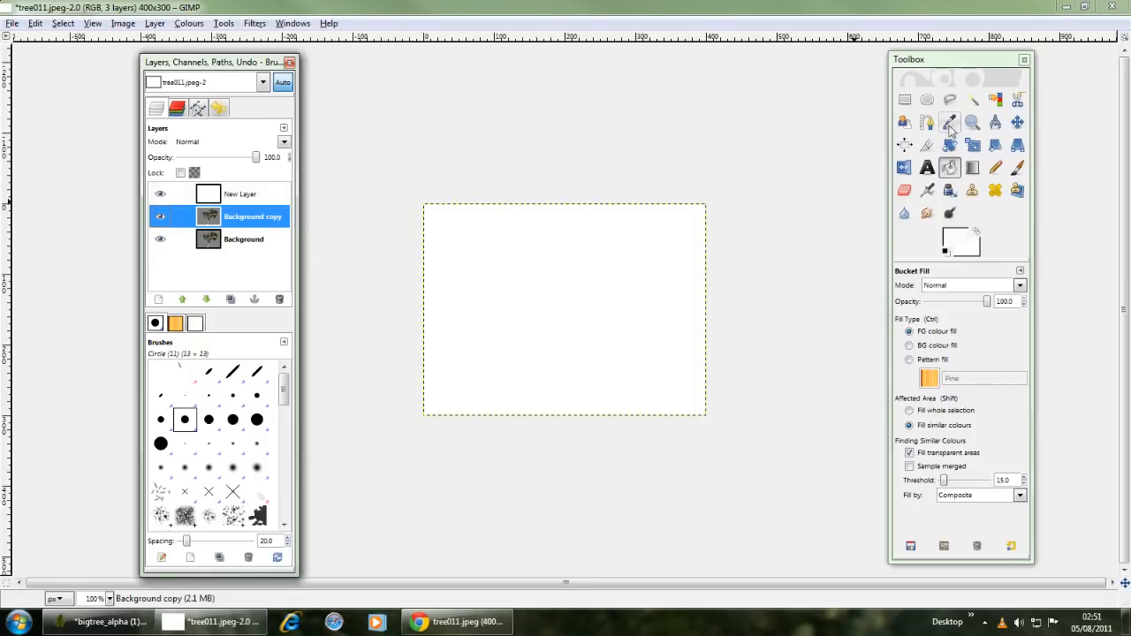
click(949, 122)
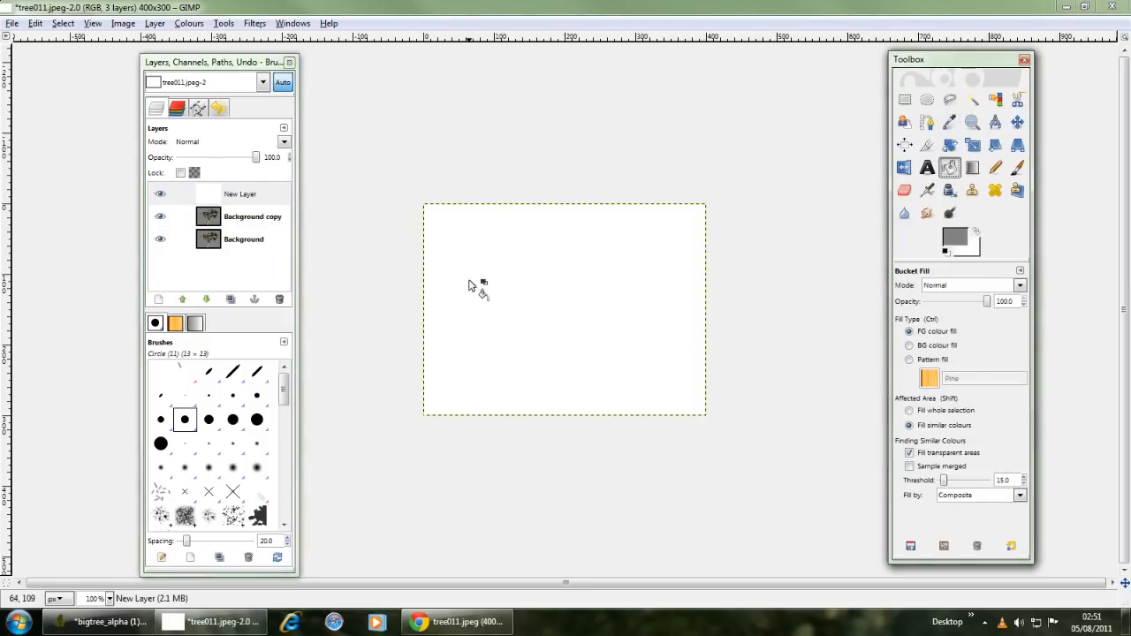
click(563, 309)
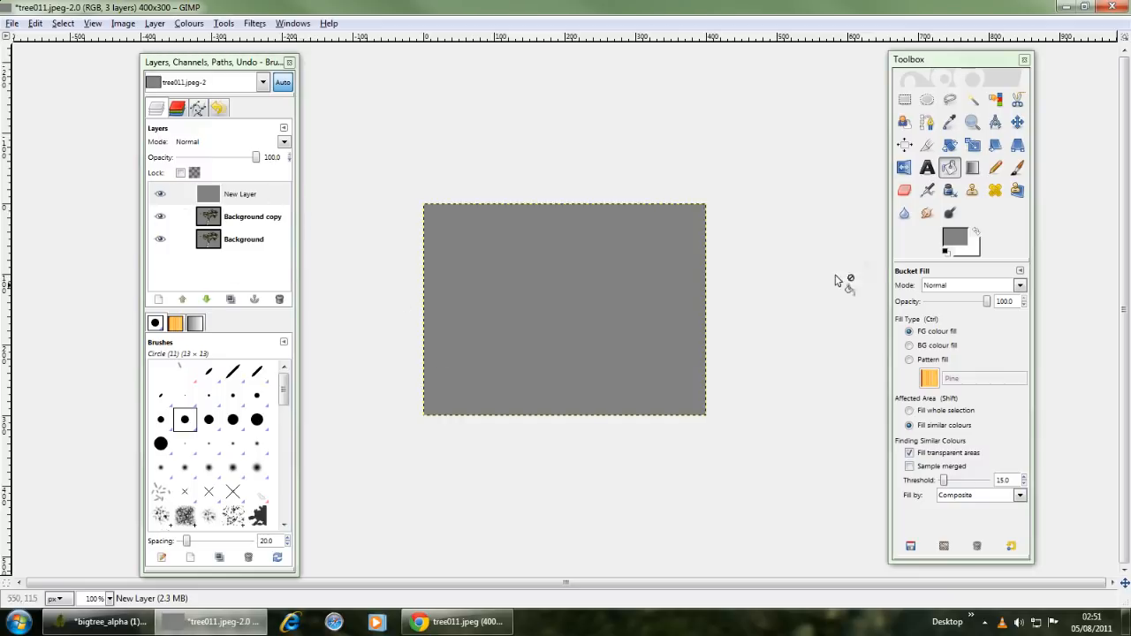
click(955, 236)
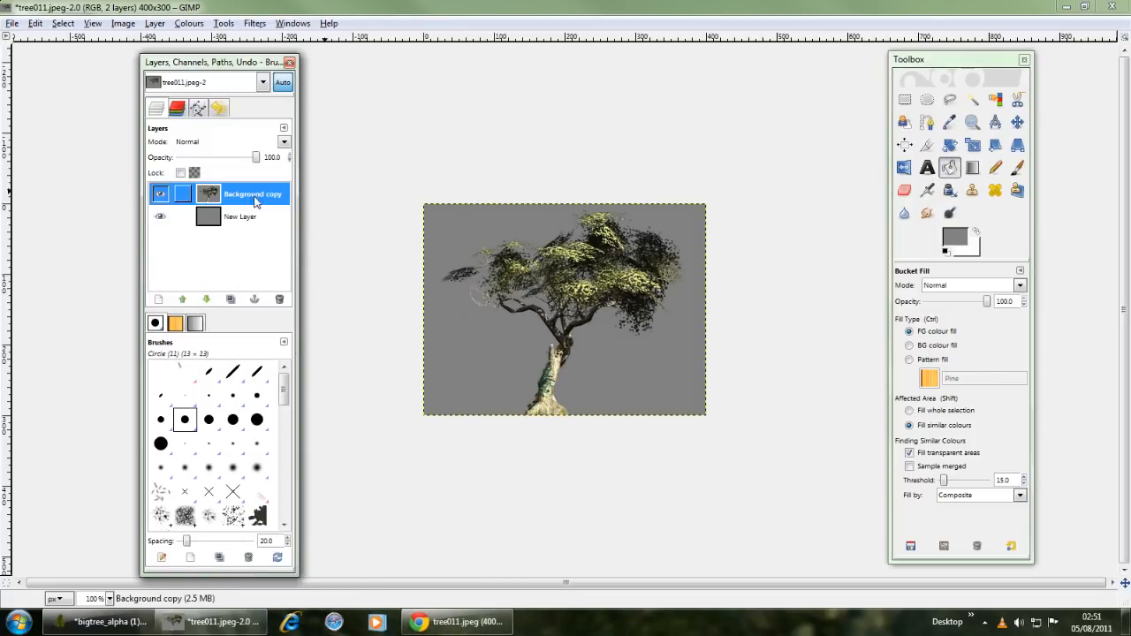
Step: Apply Colour to Alpha to the tree011 copy layer, removing the sampled background grey
click(155, 23)
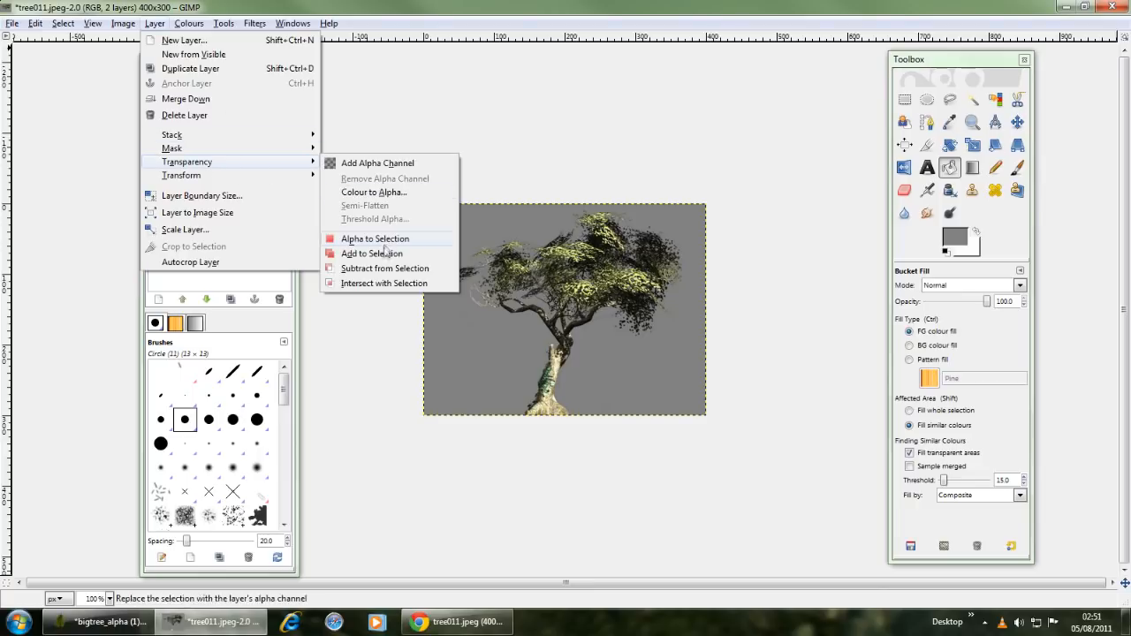
click(374, 192)
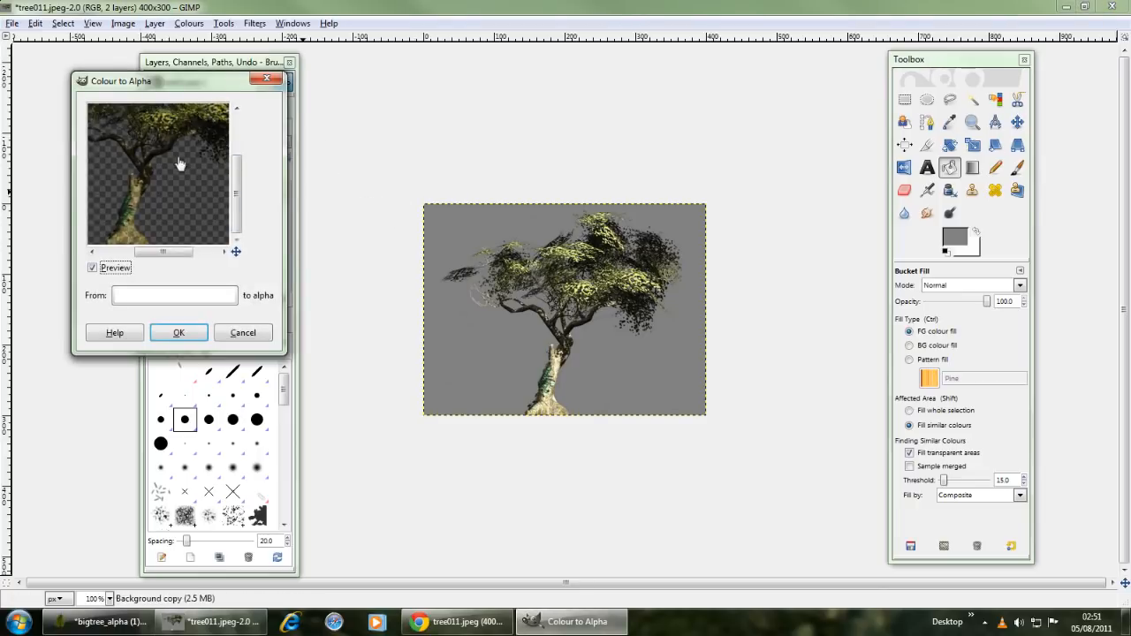
click(174, 295)
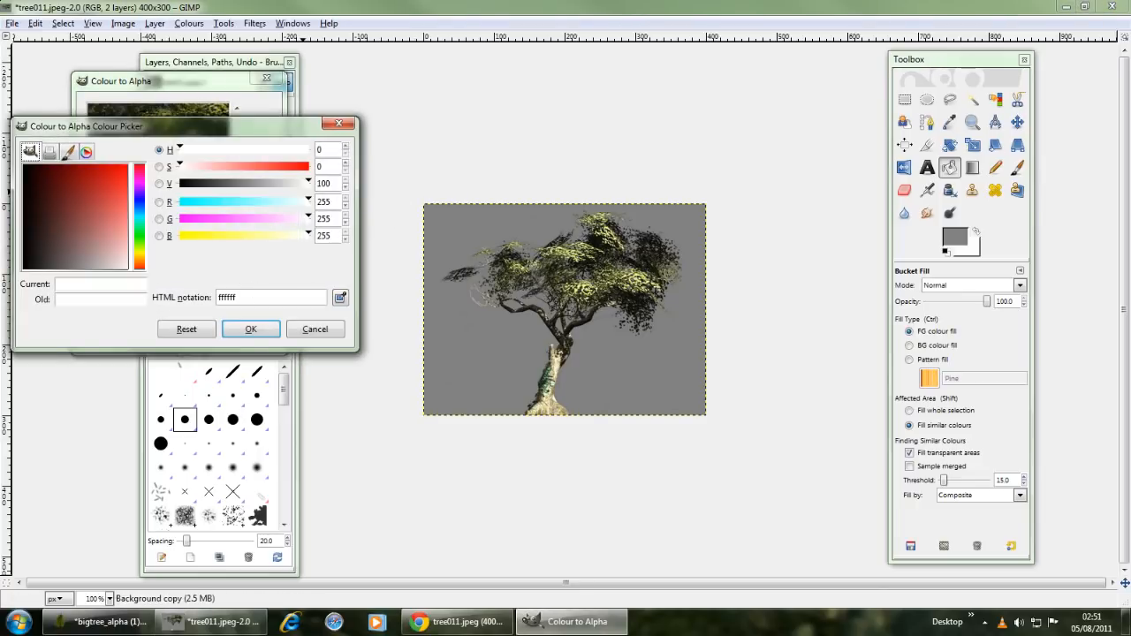
click(251, 329)
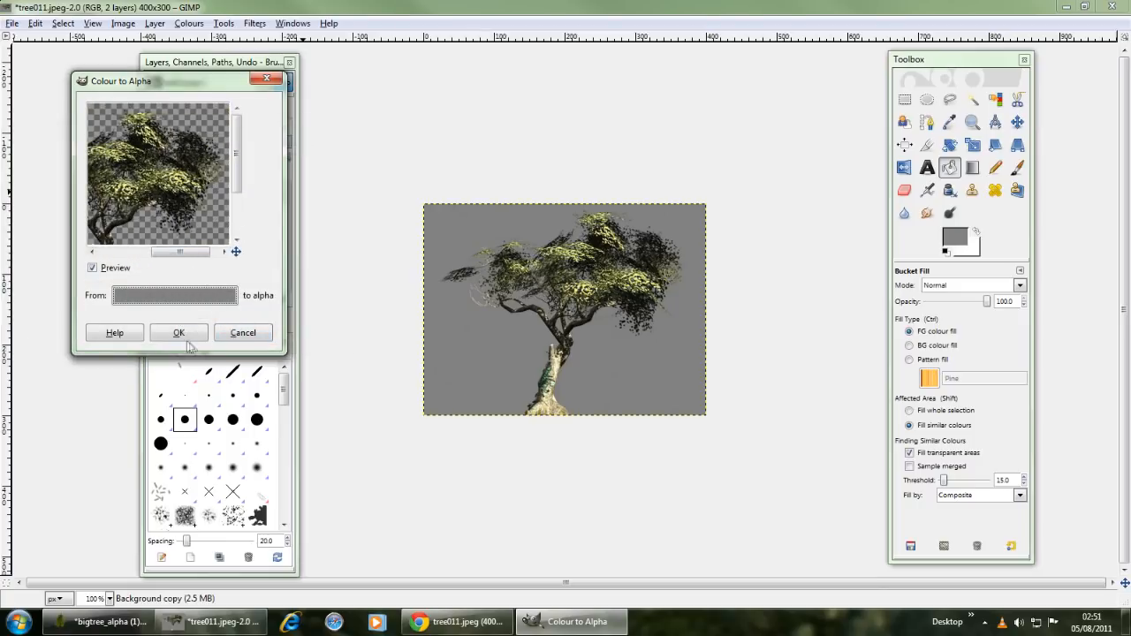
click(177, 333)
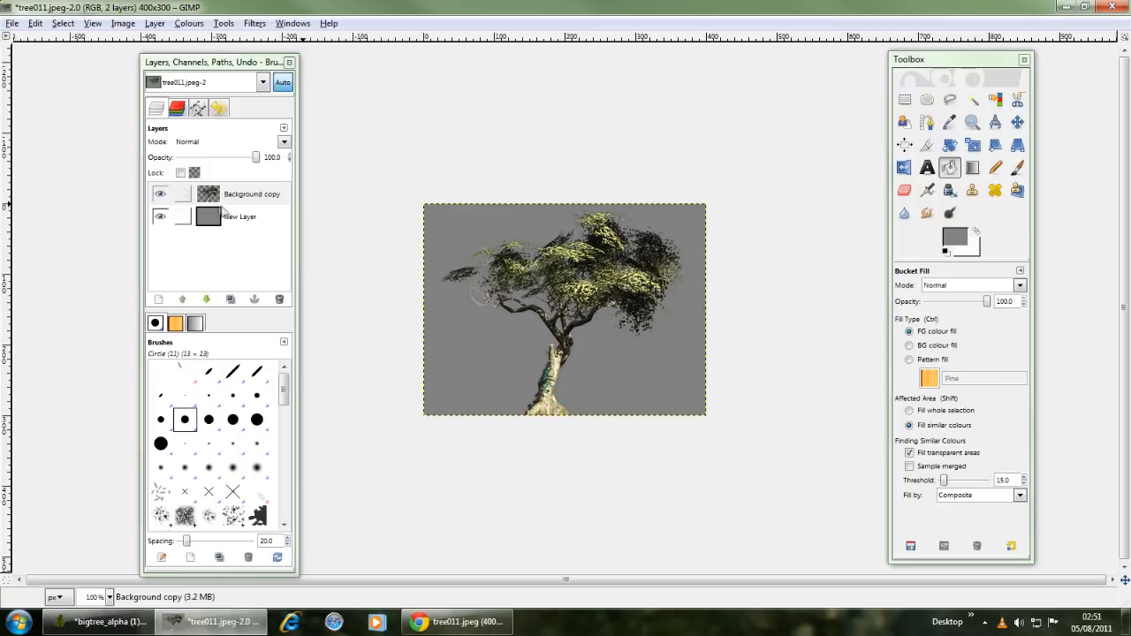
Step: Load the tree copy's alpha as a selection, switch to the grey layer, and merge the layers down
click(238, 216)
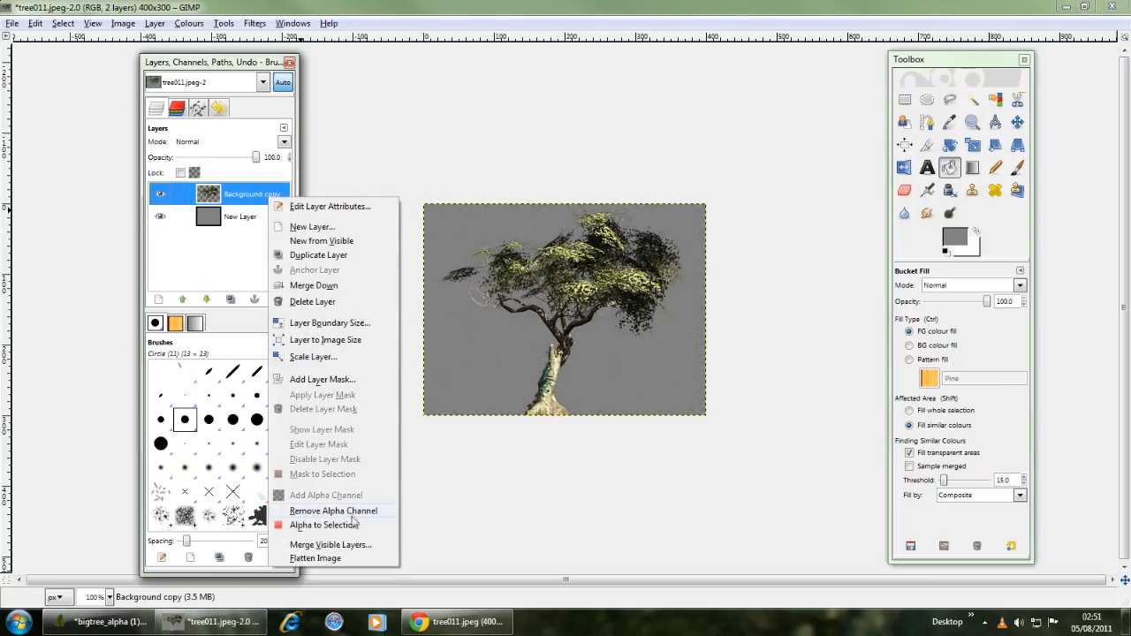
click(332, 511)
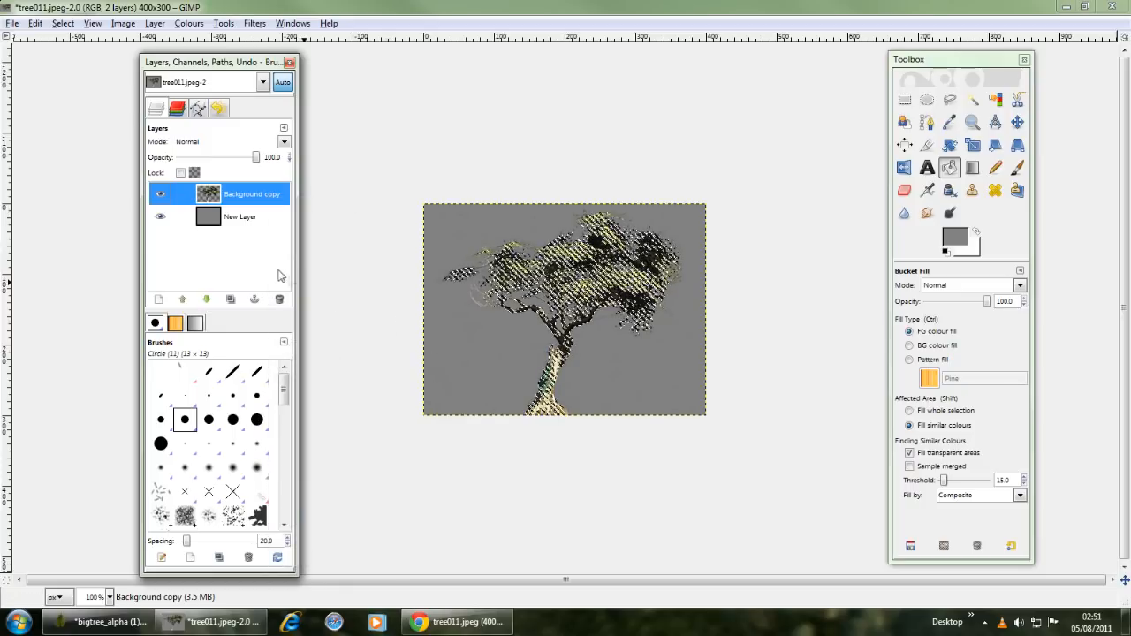
click(240, 216)
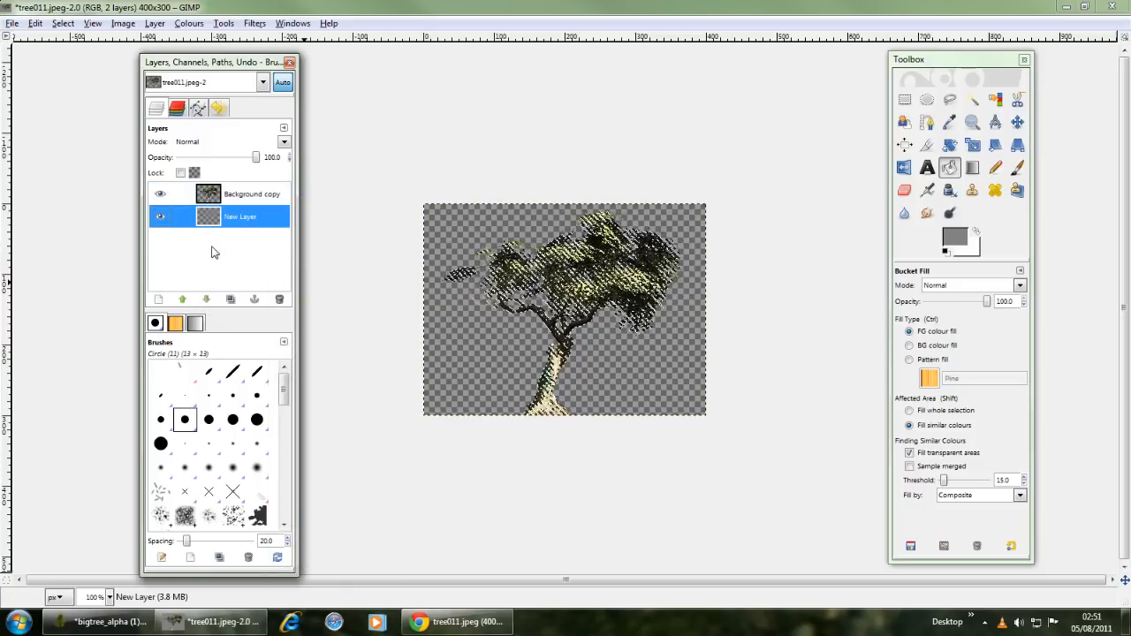
right_click(252, 194)
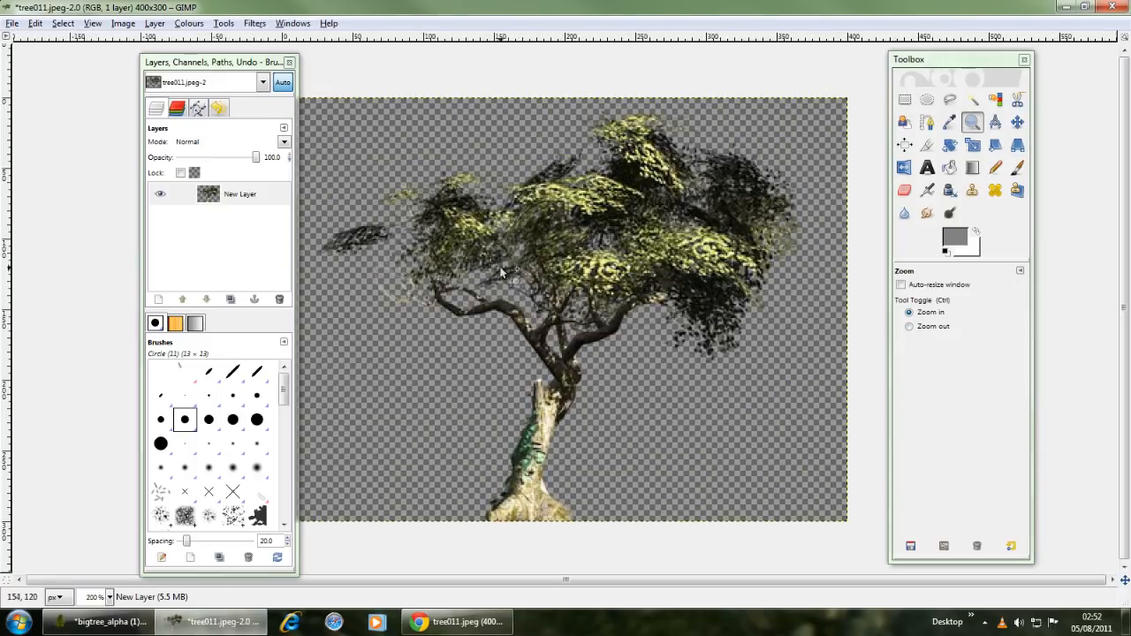
mouse_move(515, 287)
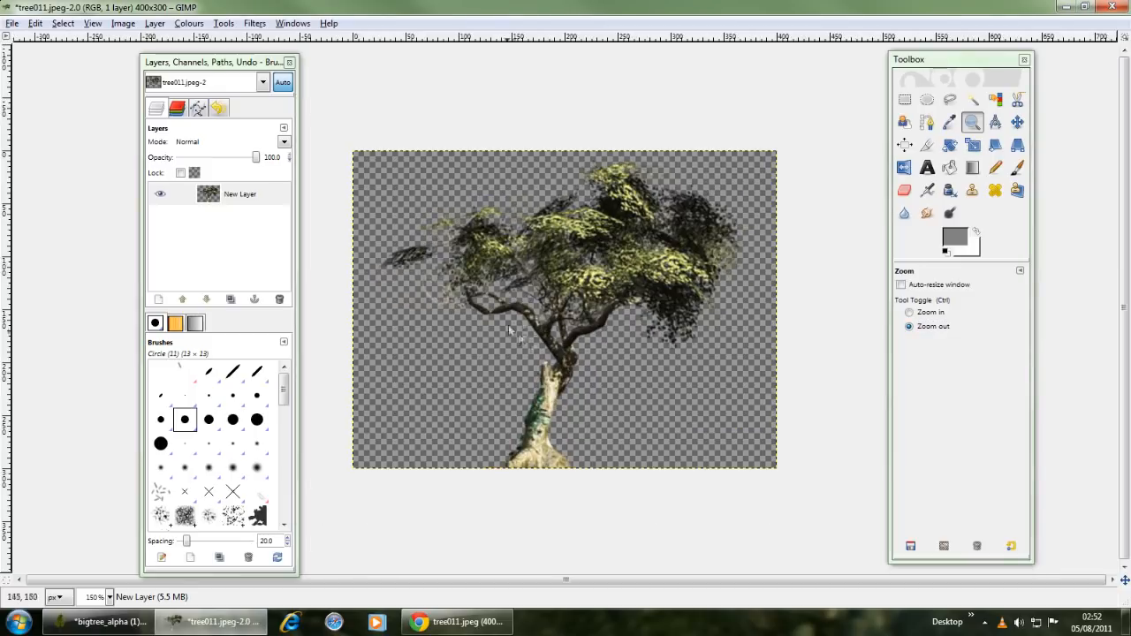
click(903, 190)
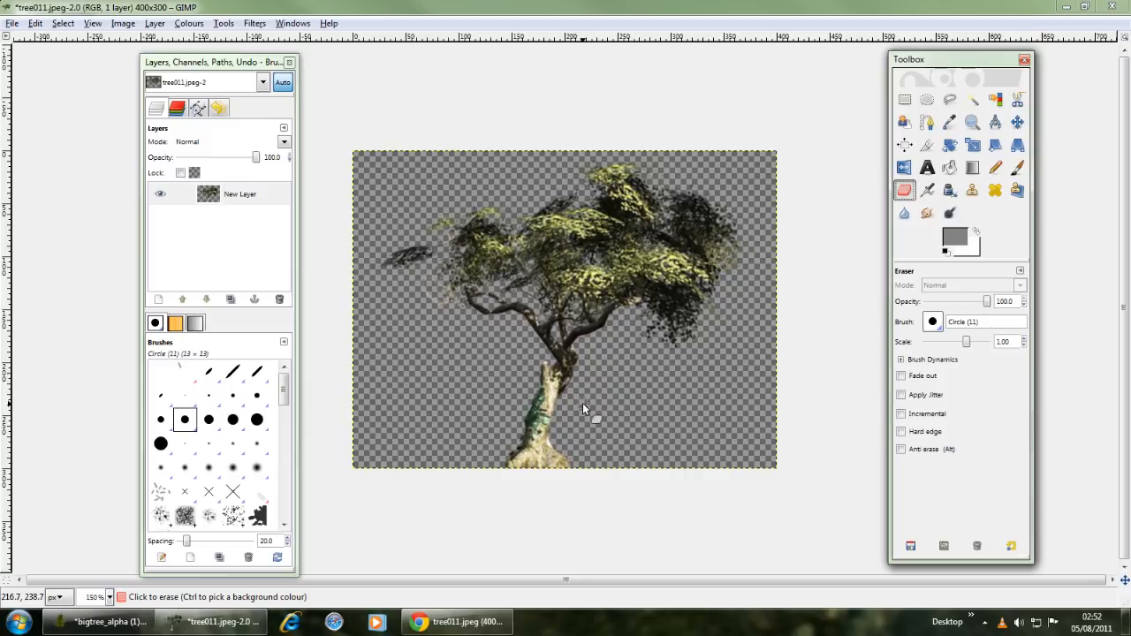
mouse_move(581, 411)
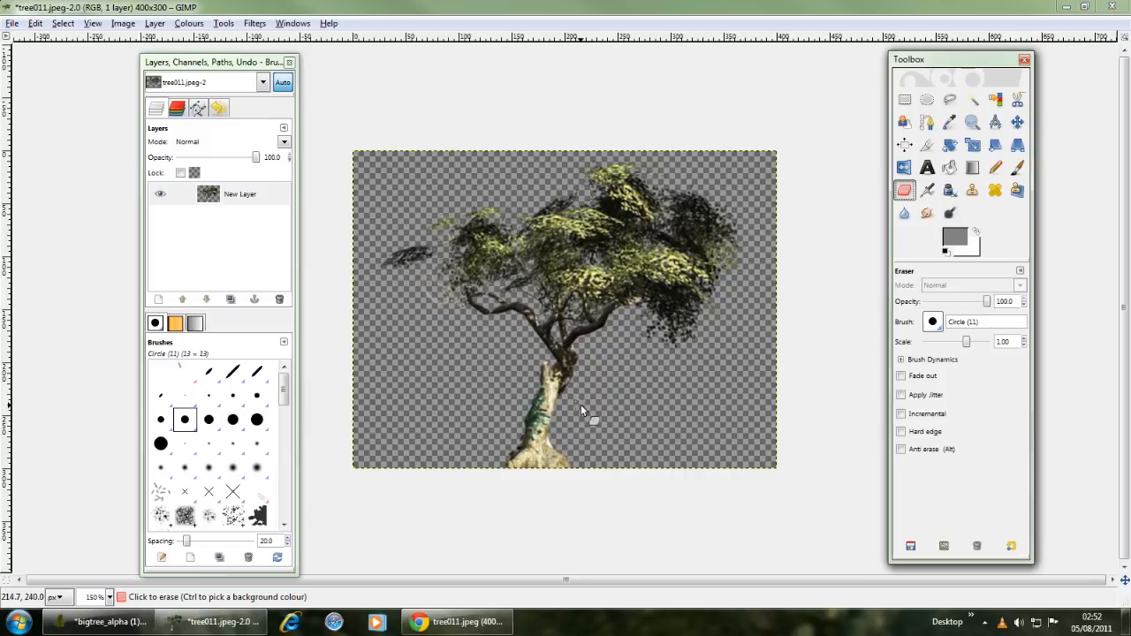